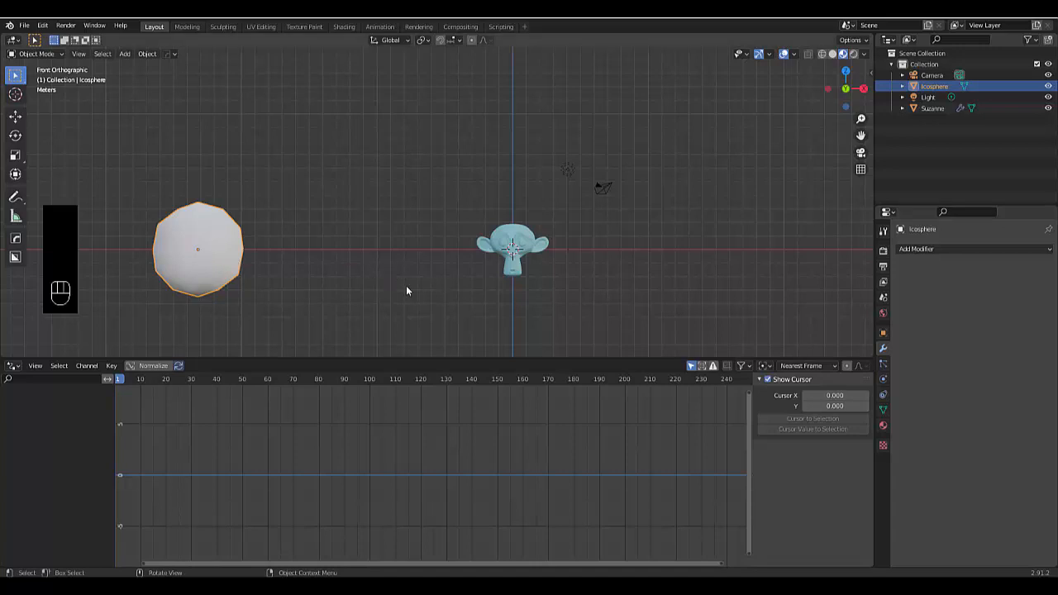
# Step: Scale the icosphere up to about 1.13× so Suzanne shifts from cyan towards green
pyautogui.press('s')
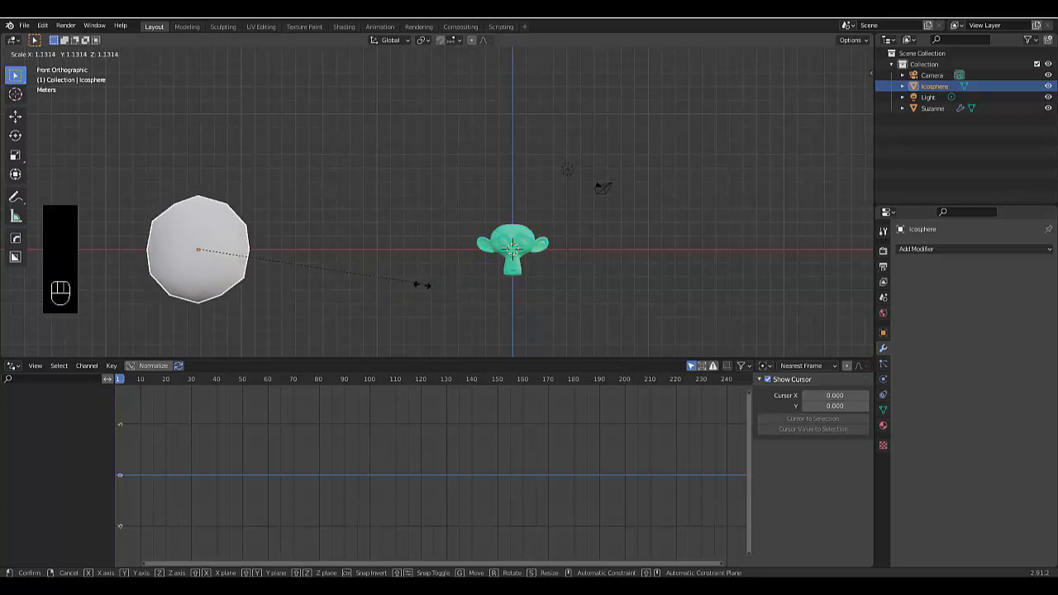
pyautogui.moveTo(198, 247)
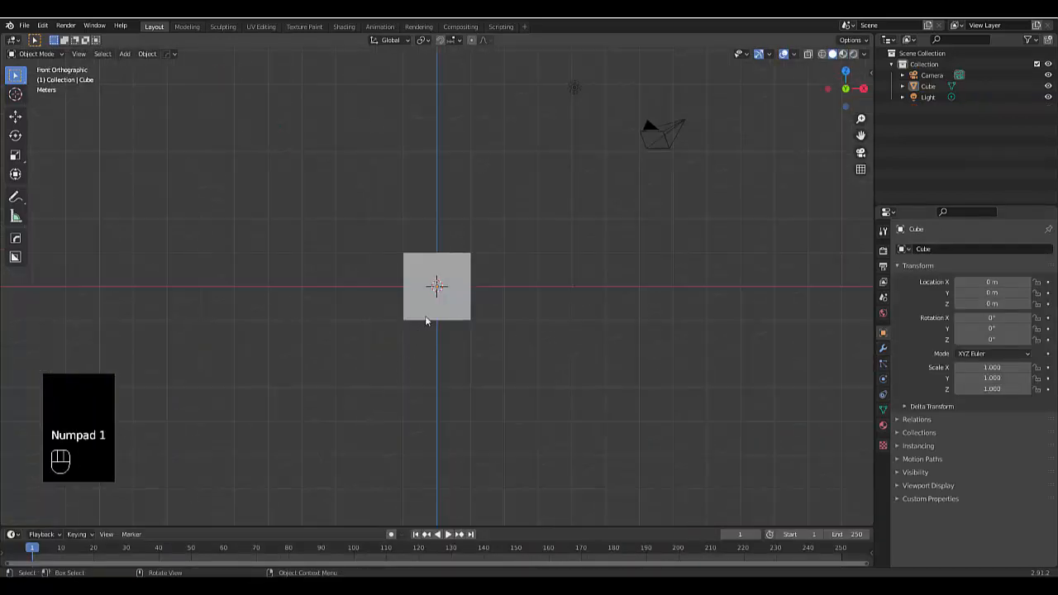
# Step: Delete the default cube and add a monkey head with a Subdivision Surface modifier
pyautogui.press('x')
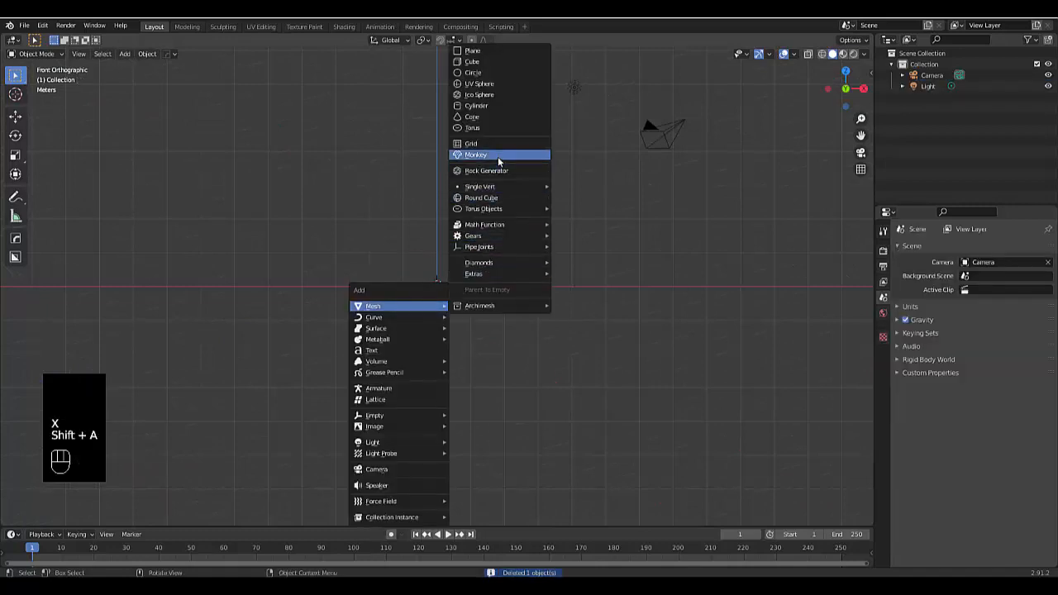
pyautogui.click(476, 156)
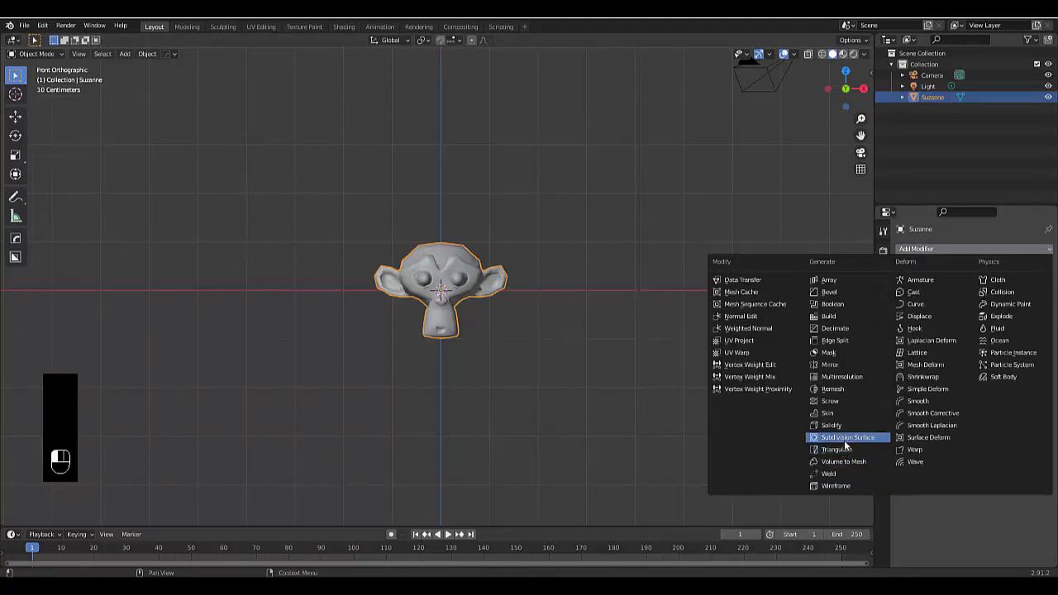
pyautogui.click(848, 436)
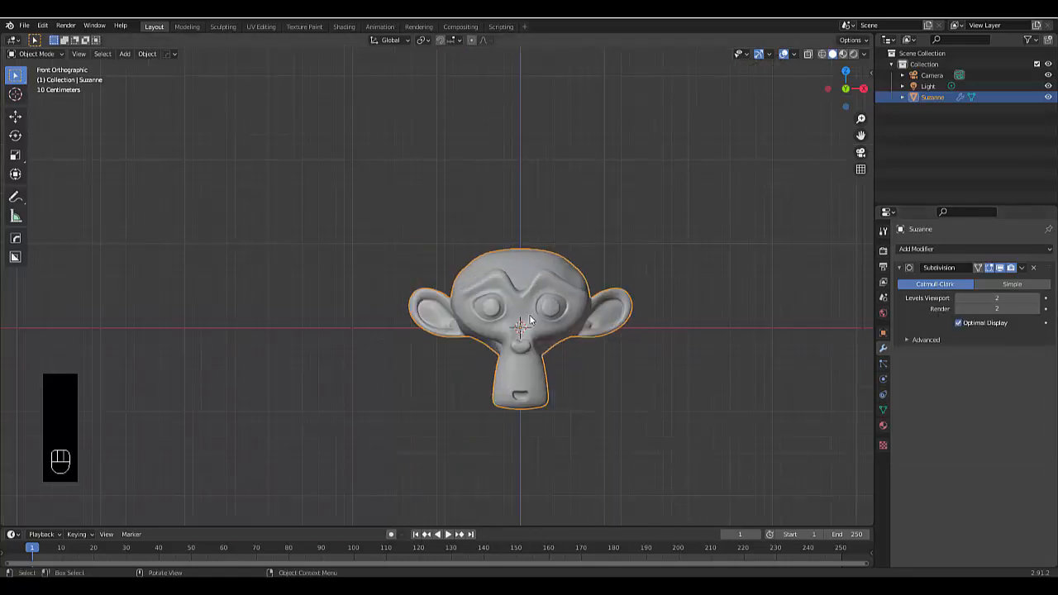
pyautogui.scroll(-3)
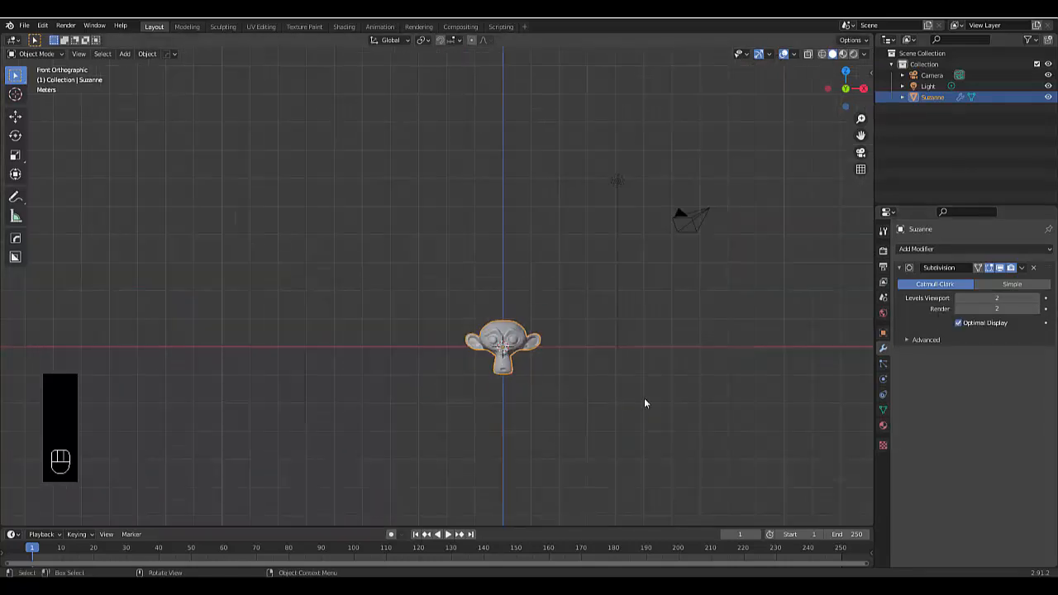
# Step: Scale Suzanne up, then add an icosphere moved left of it along X and shaded smooth
pyautogui.press('s')
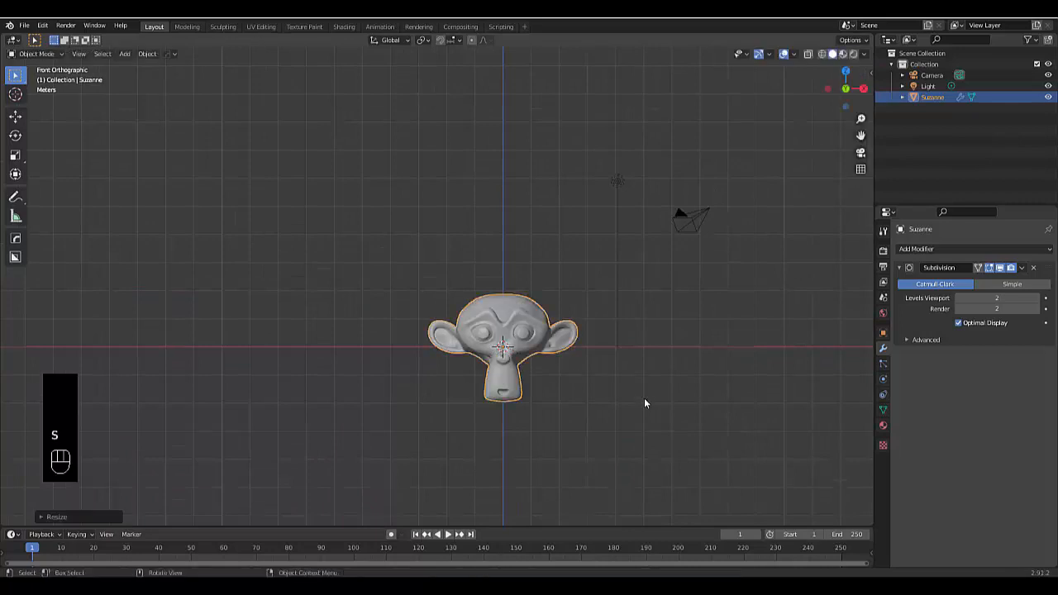
pyautogui.press('shift+a')
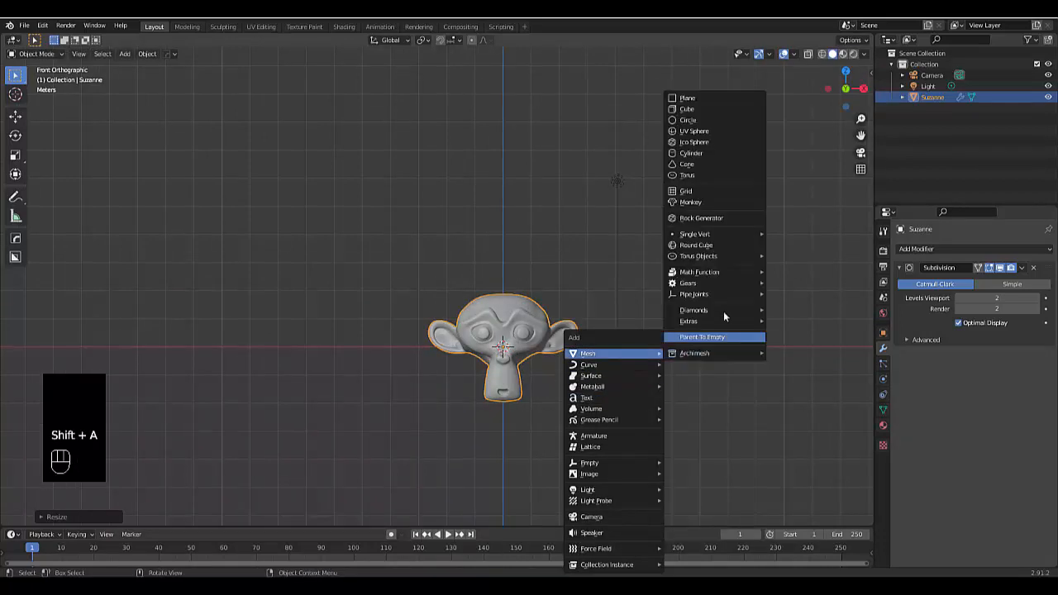
pyautogui.moveTo(700, 218)
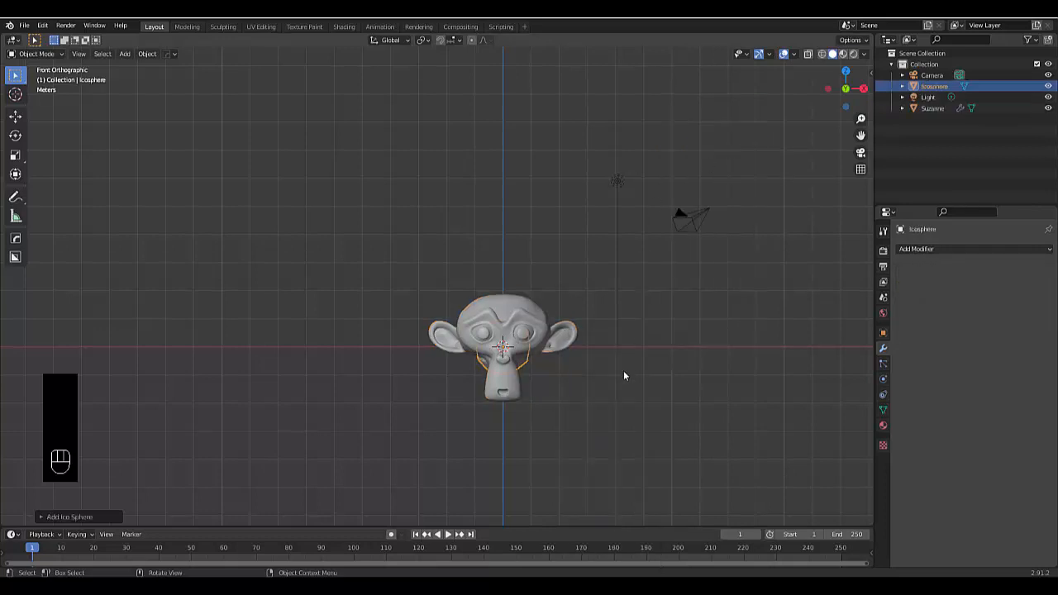
pyautogui.press('g')
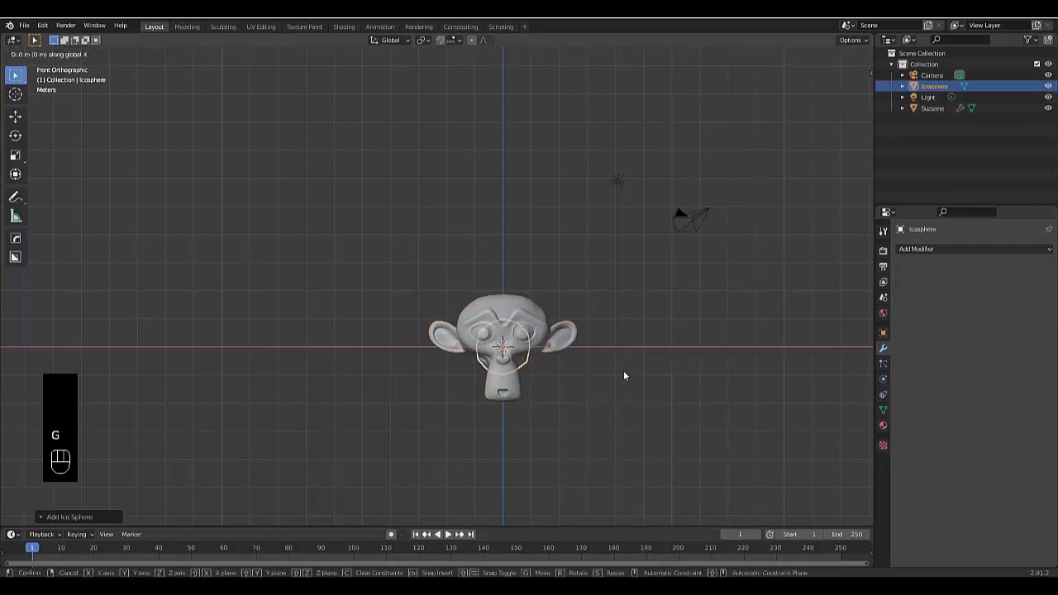
pyautogui.click(383, 381)
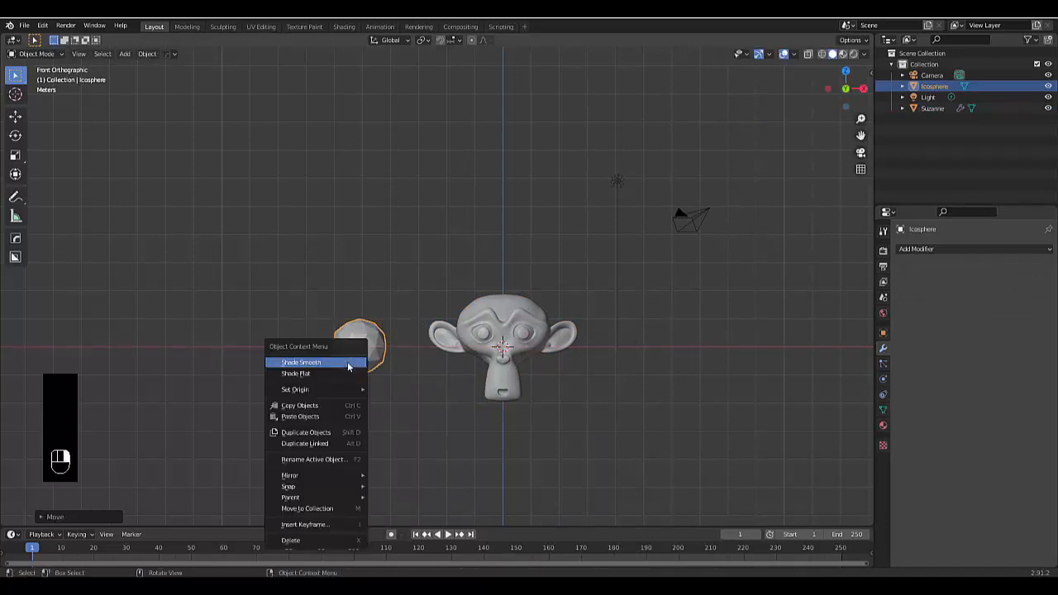
pyautogui.click(300, 362)
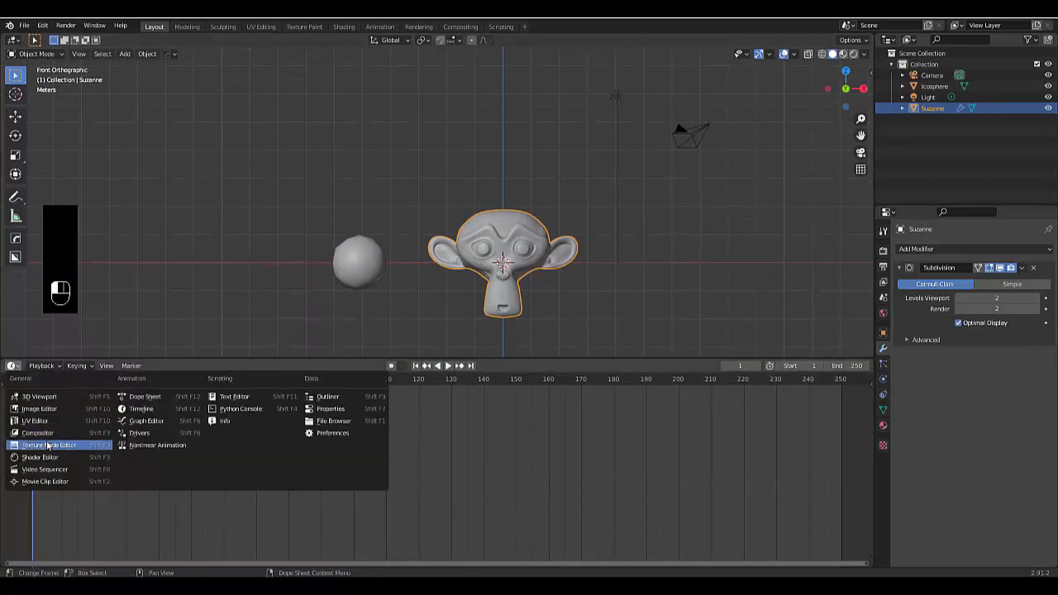
# Step: Switch an area to the Shader Editor and create a new material for Suzanne
pyautogui.click(52, 445)
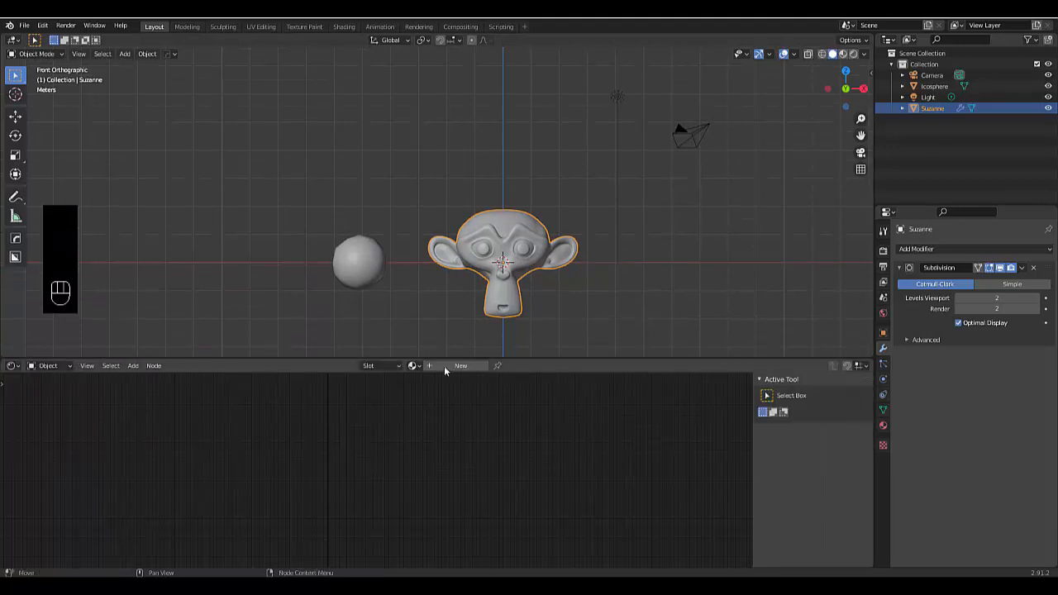
pyautogui.click(459, 365)
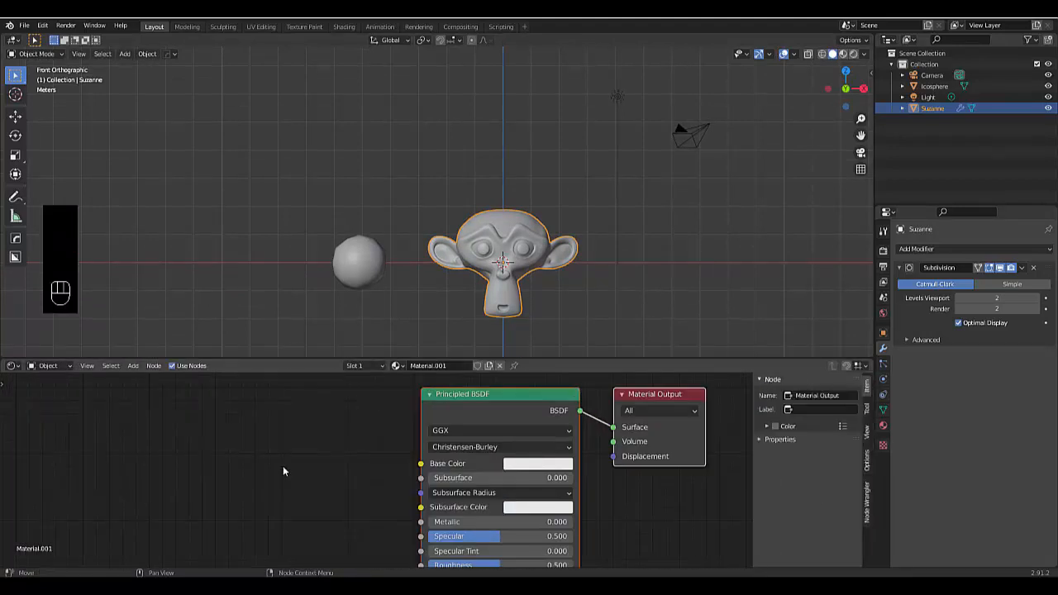
pyautogui.press('shift+a')
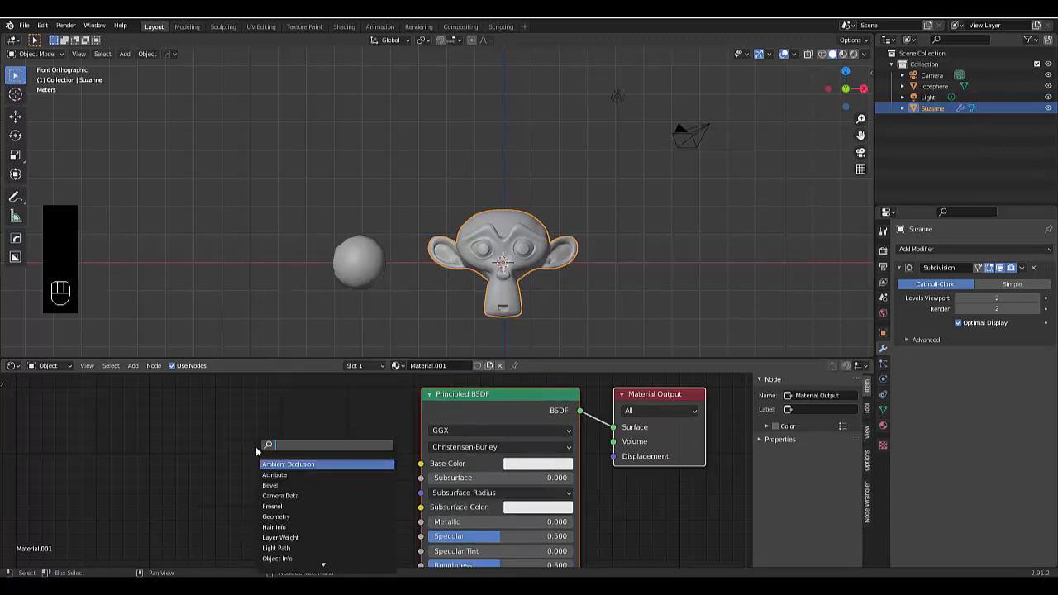
# Step: Add a ColorRamp node into Base Color and give the ramp a third stop
pyautogui.write('color')
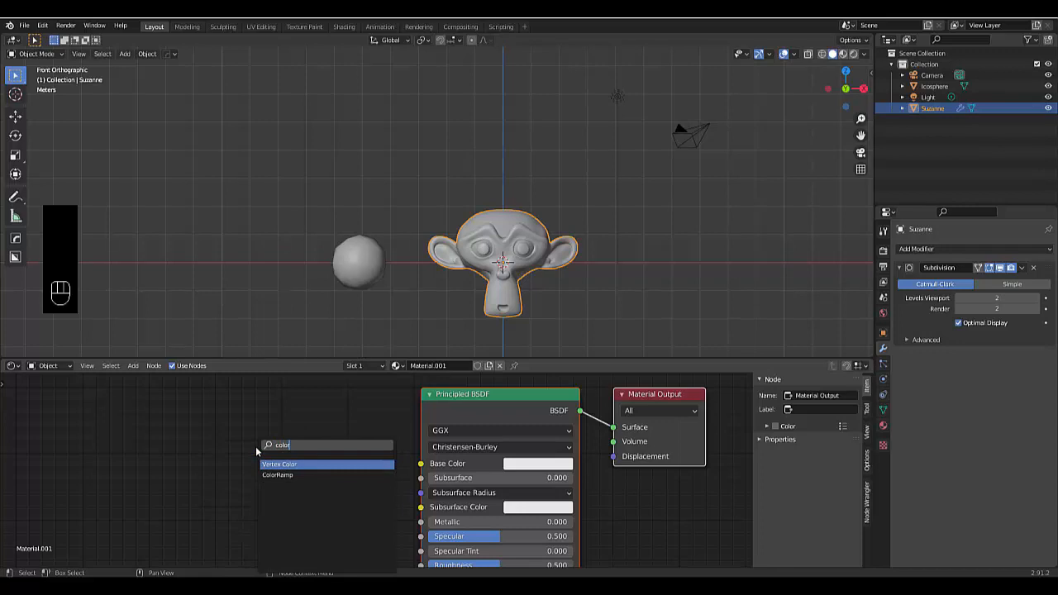
pyautogui.click(277, 474)
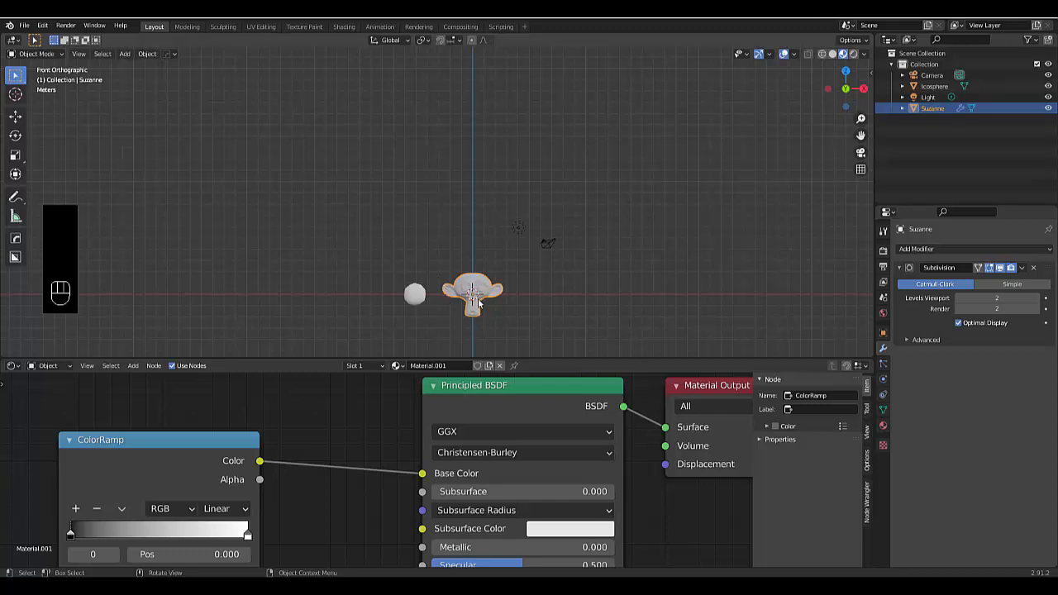
pyautogui.moveTo(296, 433)
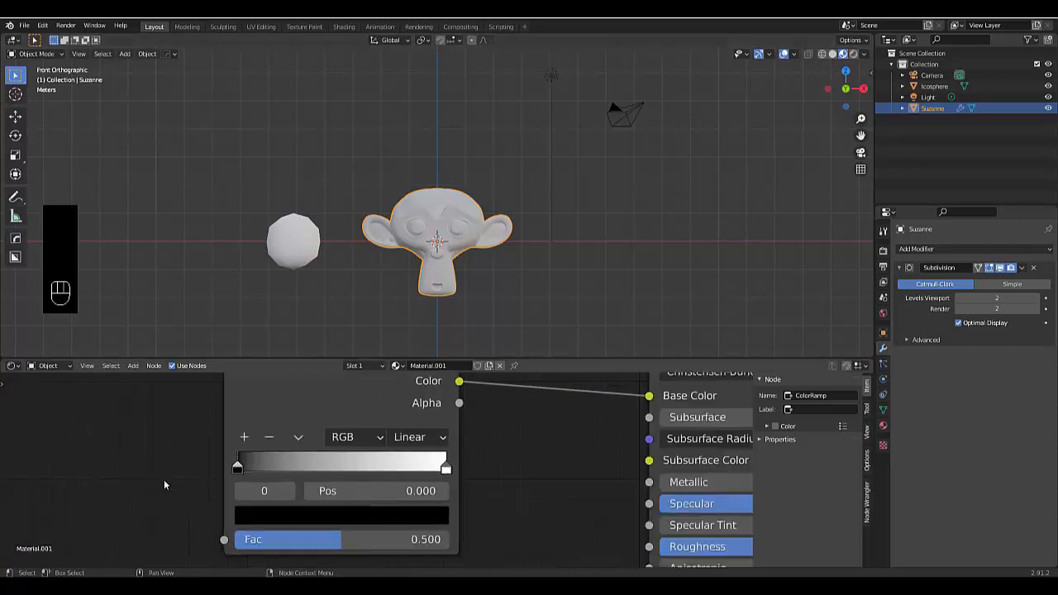
pyautogui.click(244, 436)
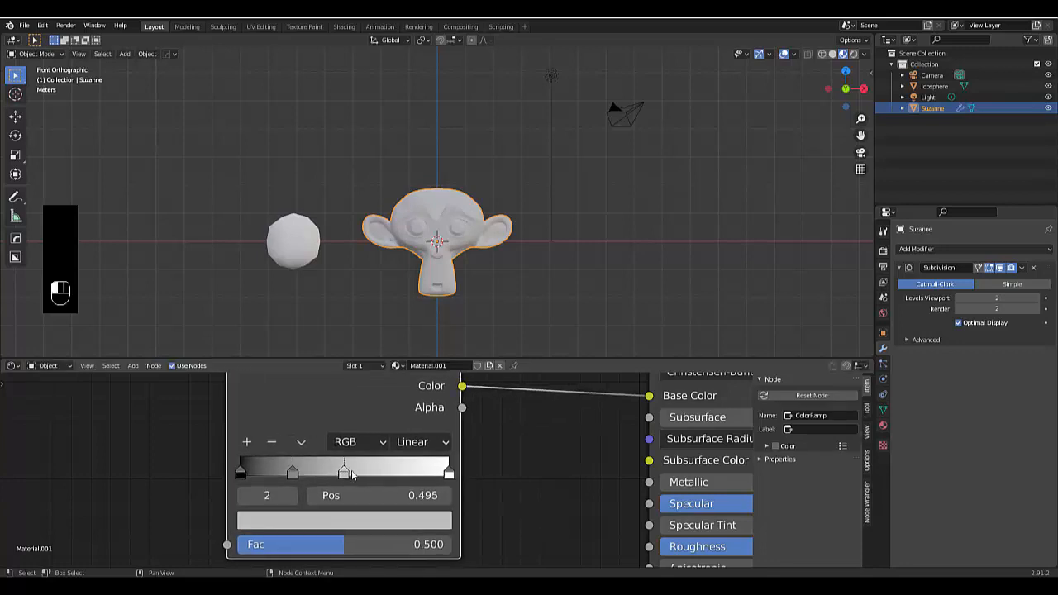
# Step: Position ramp stops and colour one stop green via the colour wheel
pyautogui.moveTo(344, 471); pyautogui.dragTo(405, 471)
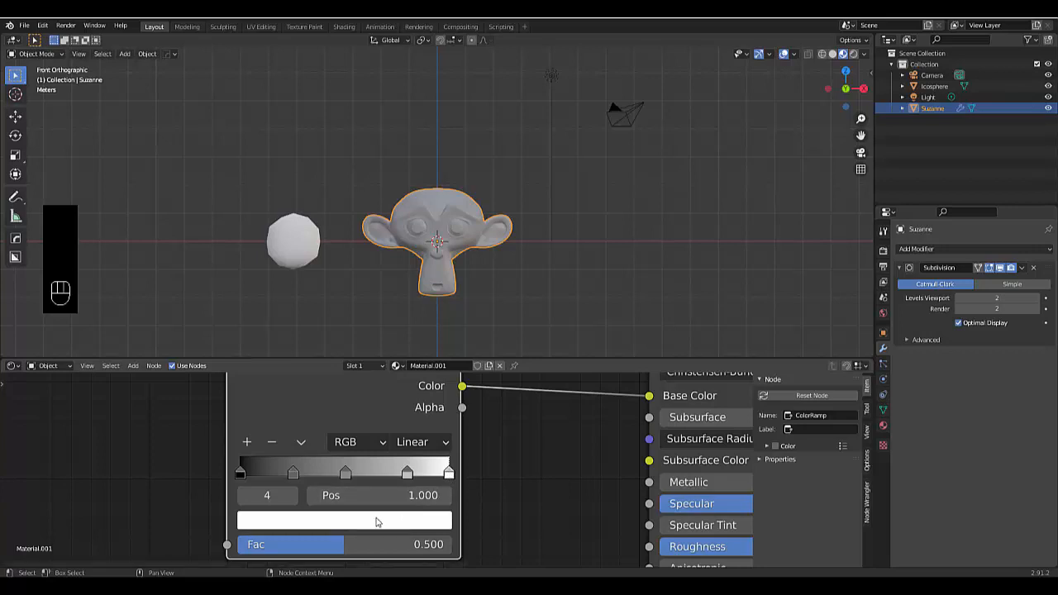
pyautogui.click(343, 519)
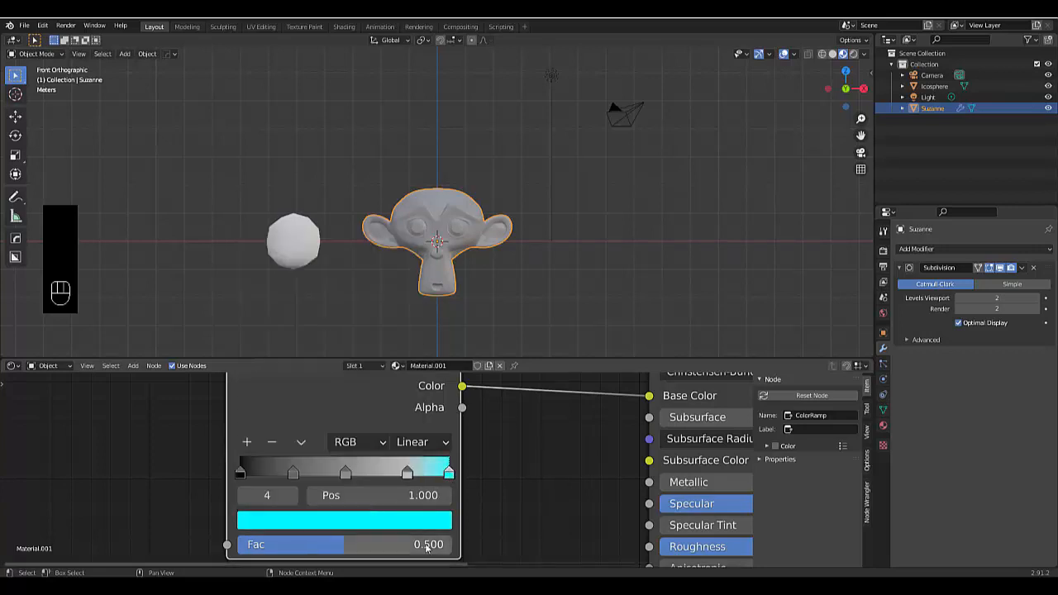
pyautogui.click(344, 519)
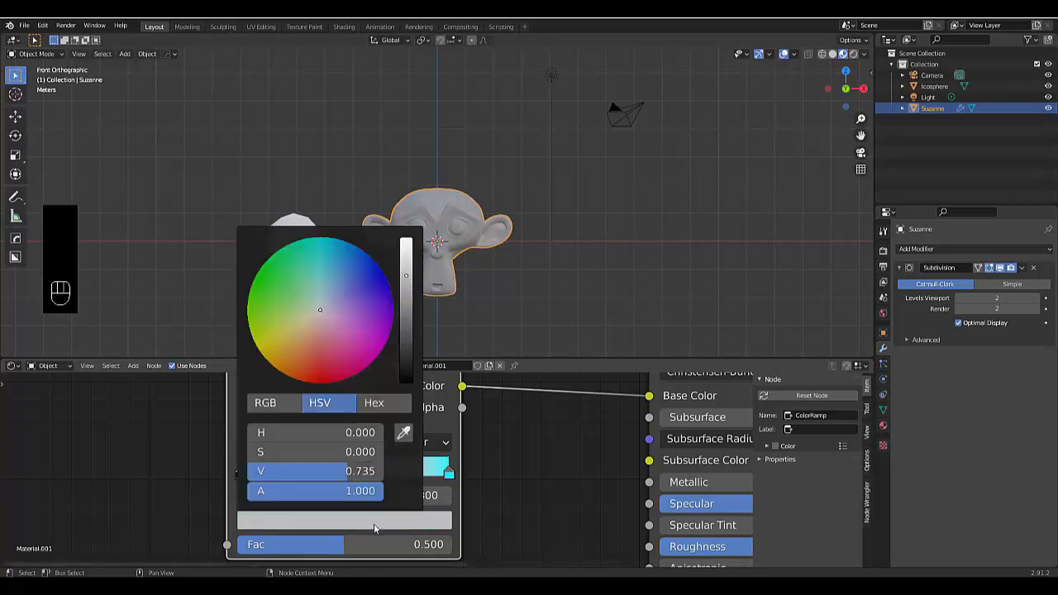
pyautogui.click(272, 255)
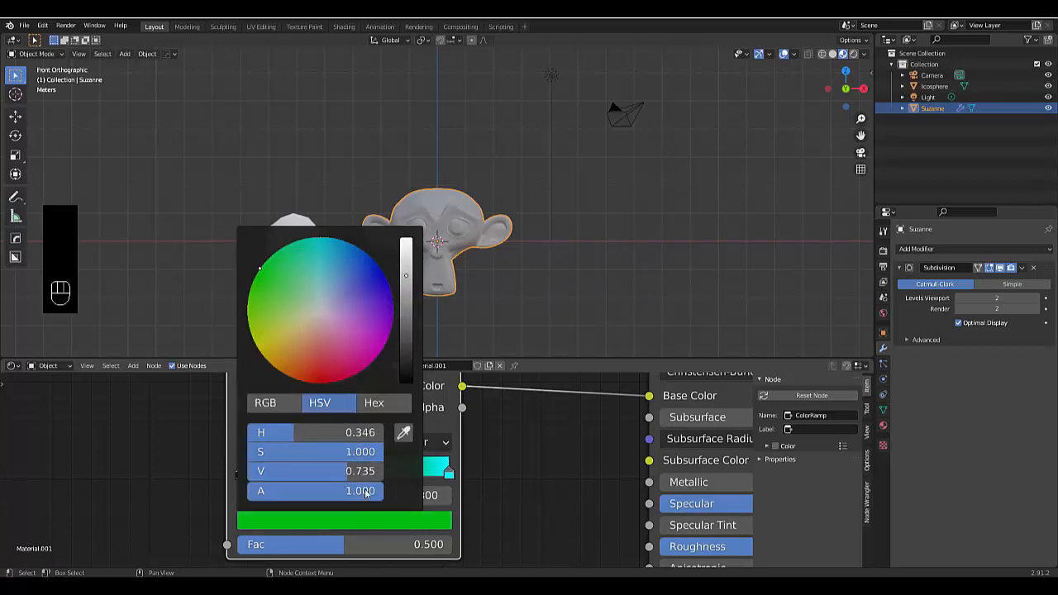
pyautogui.moveTo(405, 278); pyautogui.dragTo(405, 239)
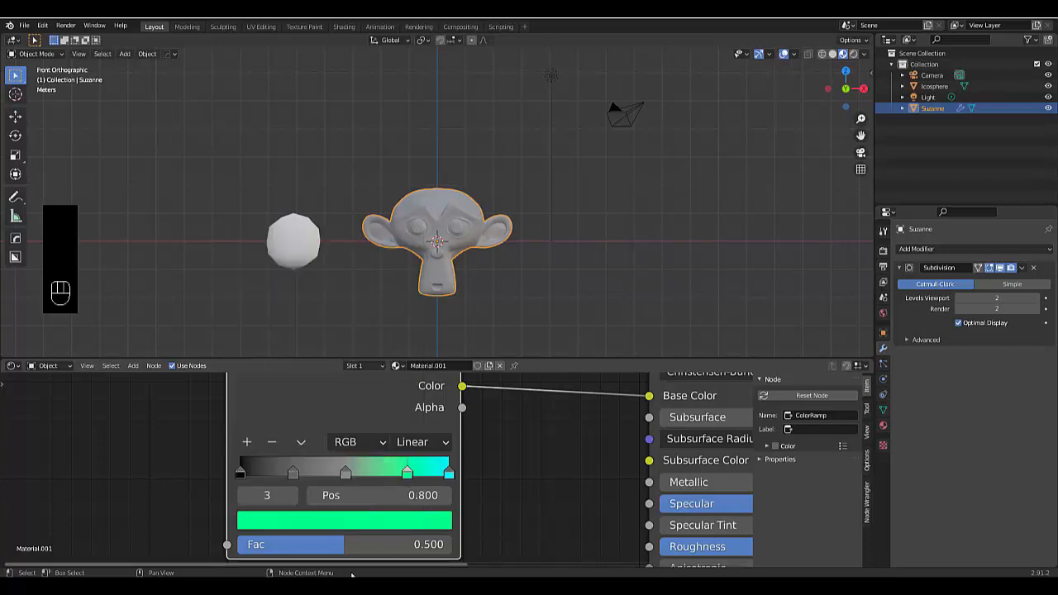
# Step: Colour another ramp stop at full value and make it purple
pyautogui.click(344, 519)
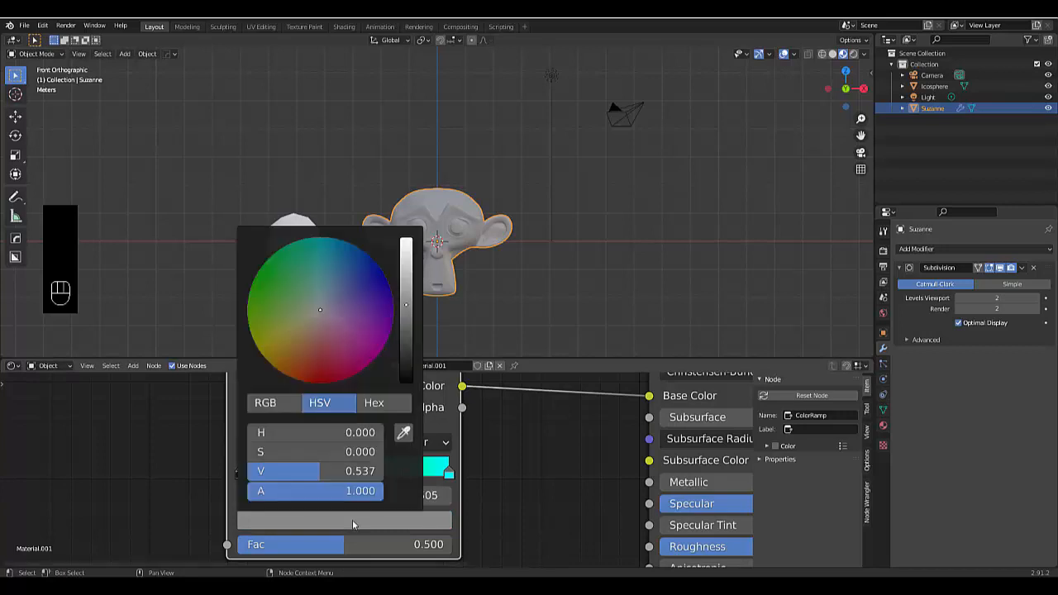
pyautogui.moveTo(405, 306); pyautogui.dragTo(405, 239)
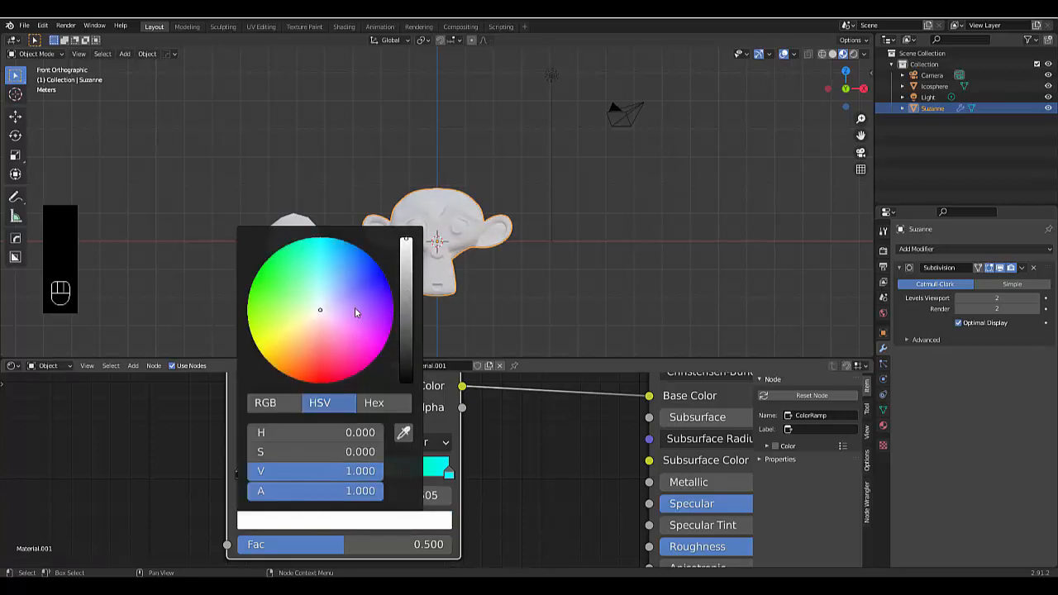
pyautogui.click(390, 322)
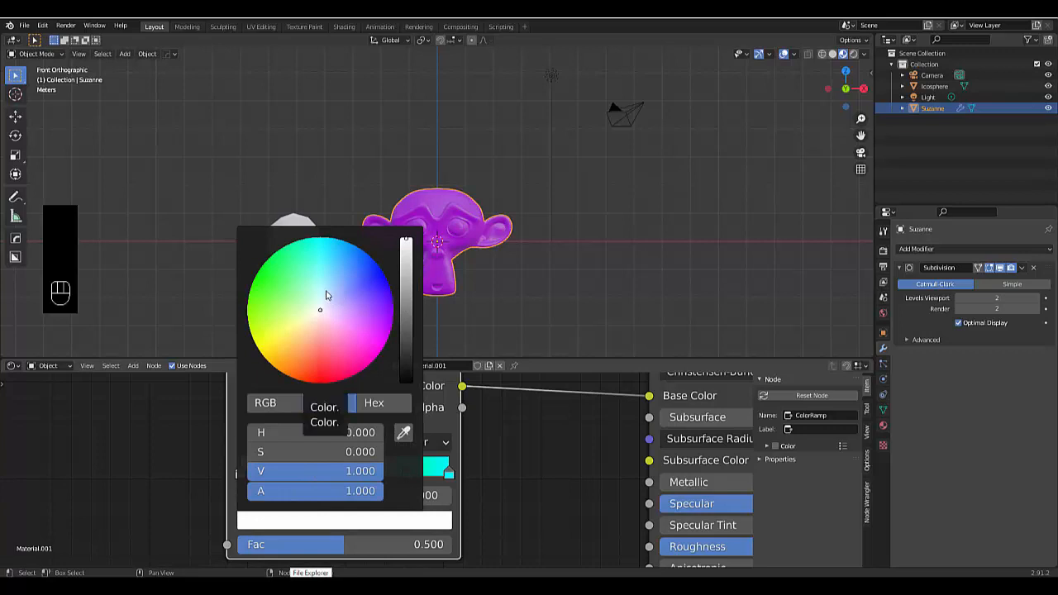
pyautogui.click(321, 403)
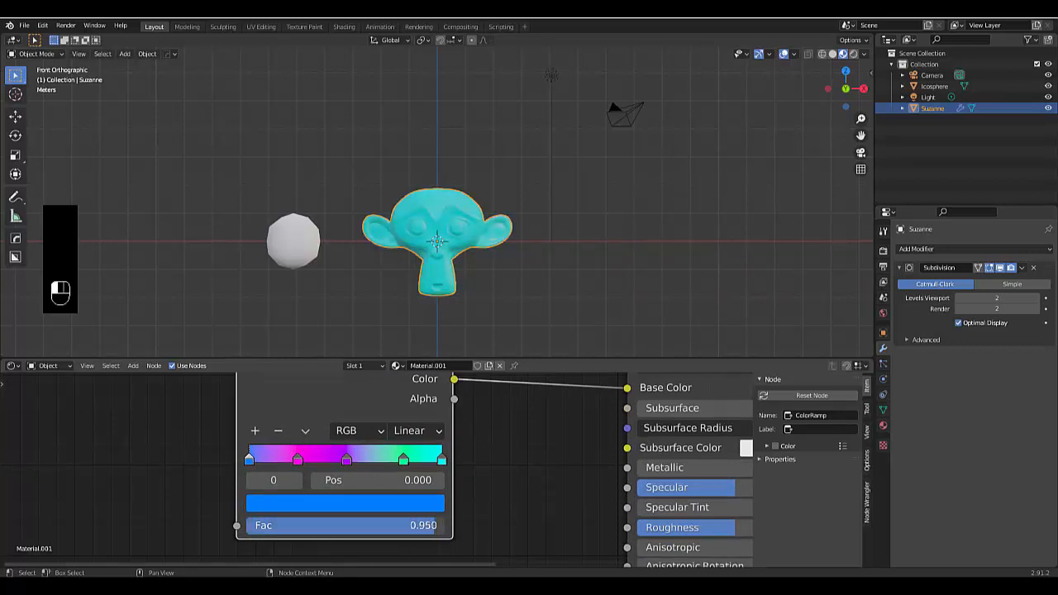
# Step: Drop the ColorRamp Fac to 0.000 turning Suzanne blue, and bring up its driver options
pyautogui.moveTo(413, 526); pyautogui.dragTo(248, 525)
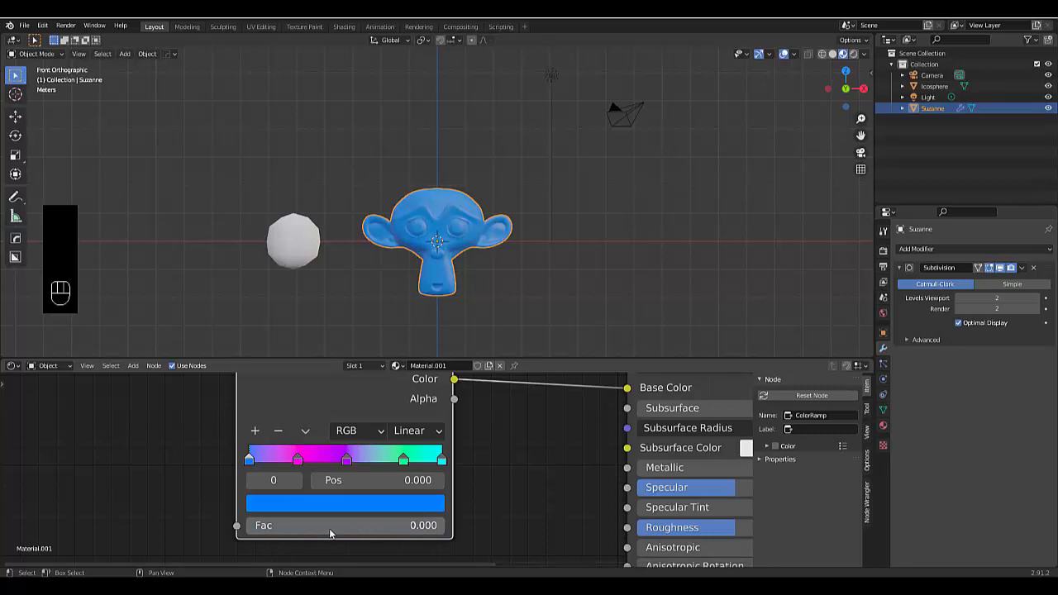
pyautogui.rightClick(331, 532)
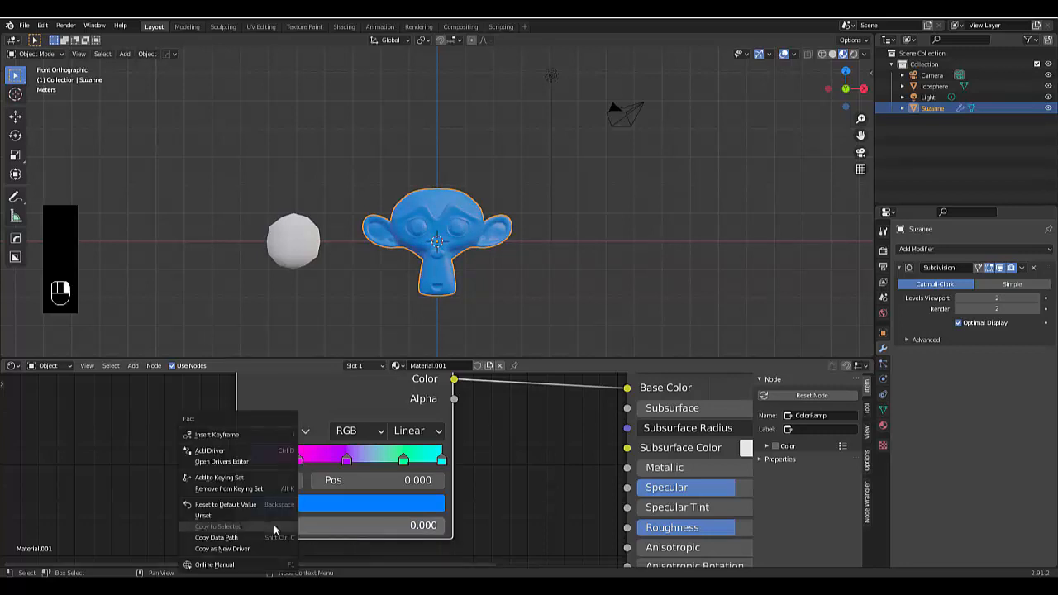
pyautogui.moveTo(208, 450)
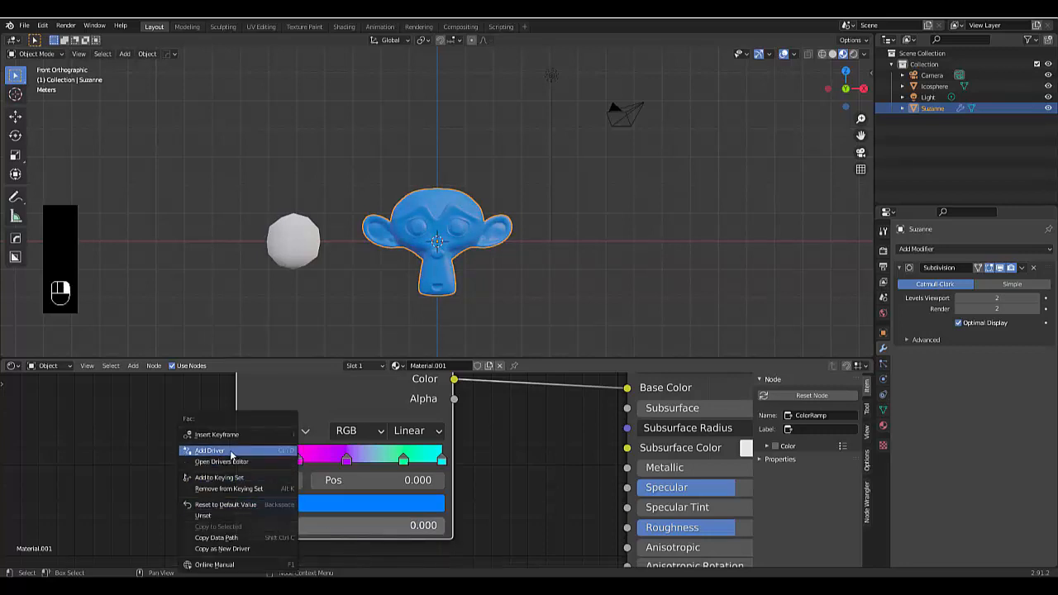
# Step: Add a driver on the ColorRamp Fac and select its Default Value channel in the drivers editor
pyautogui.click(13, 365)
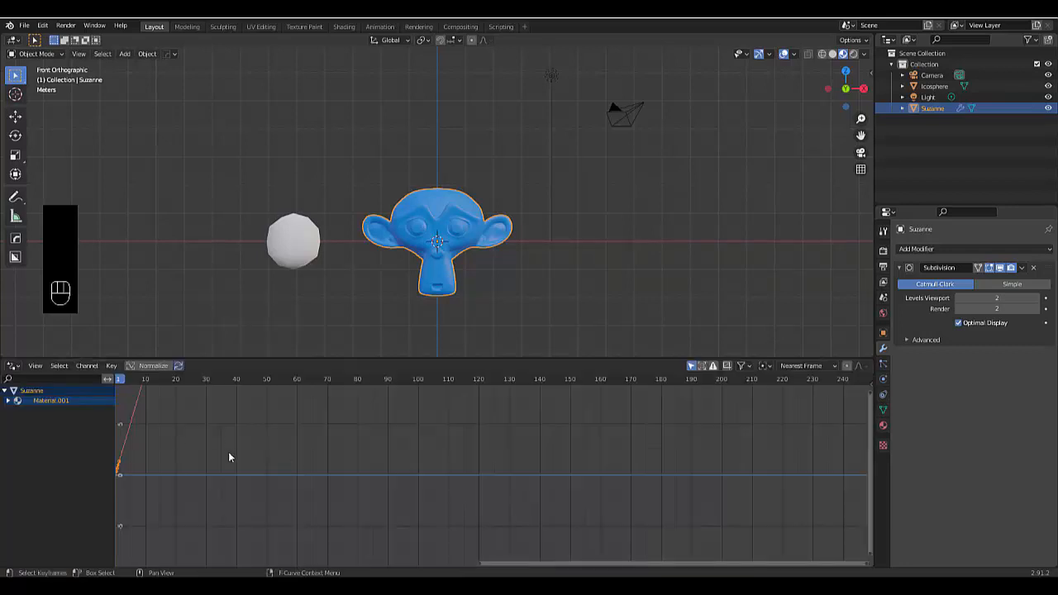
pyautogui.click(8, 400)
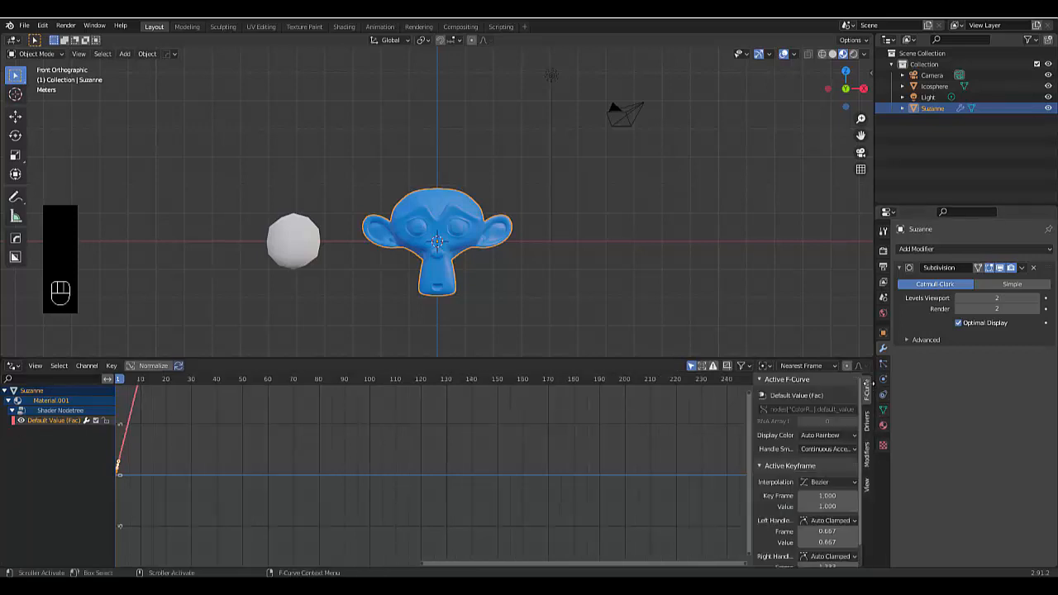
# Step: Set the driver variable's object to the Icosphere in the Drivers sidebar
pyautogui.click(864, 416)
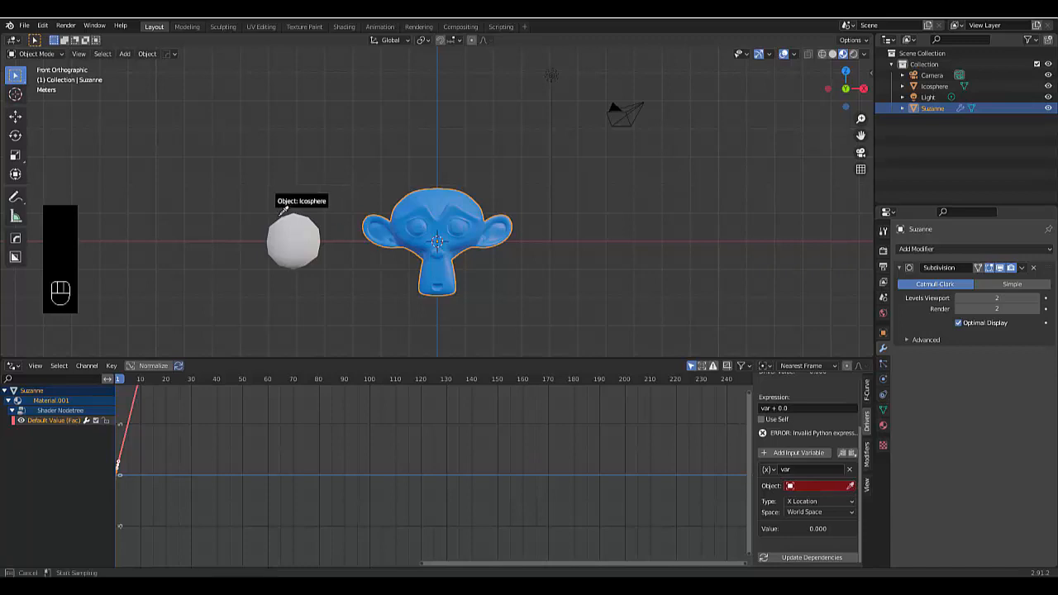
pyautogui.click(818, 486)
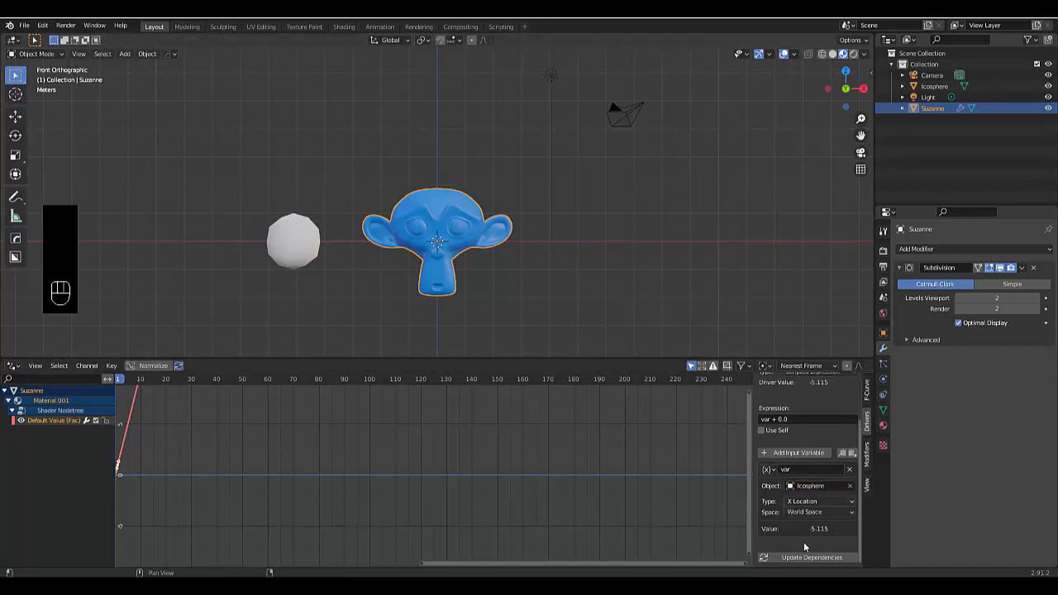
pyautogui.moveTo(324, 241)
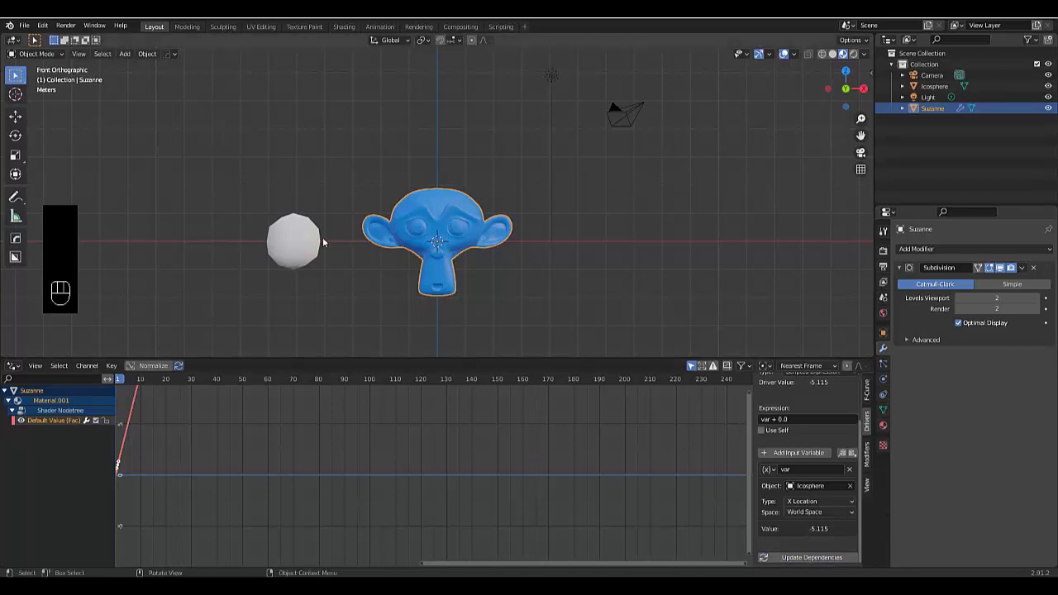
pyautogui.click(294, 241)
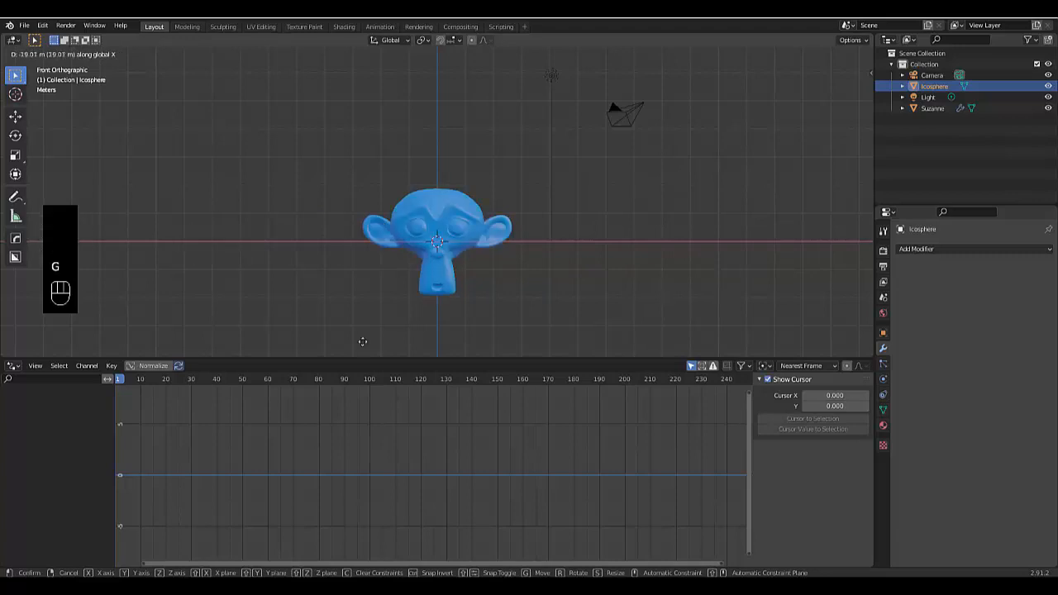
pyautogui.moveTo(310, 345)
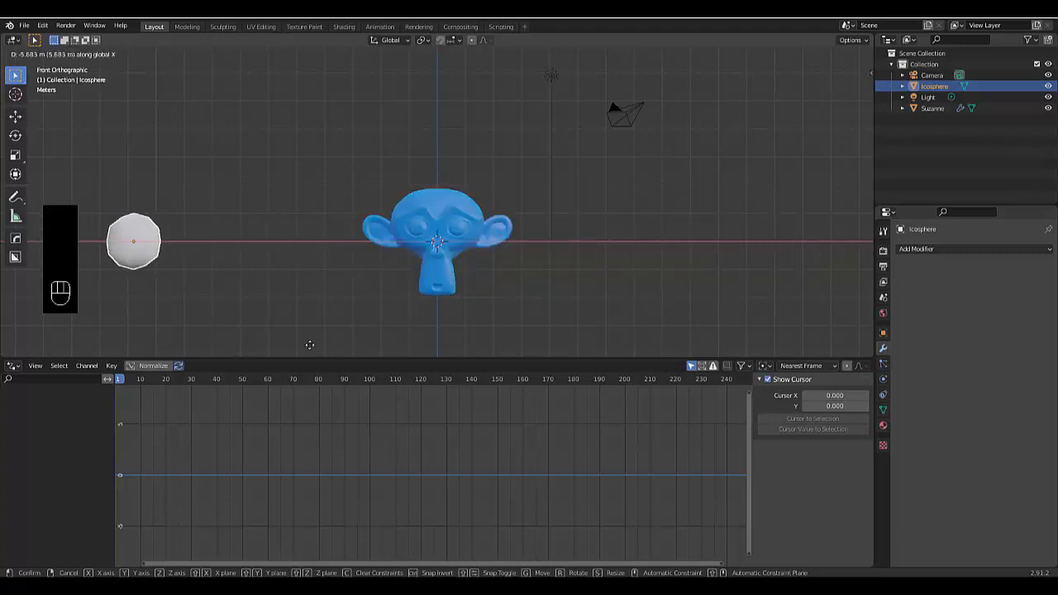
pyautogui.click(294, 241)
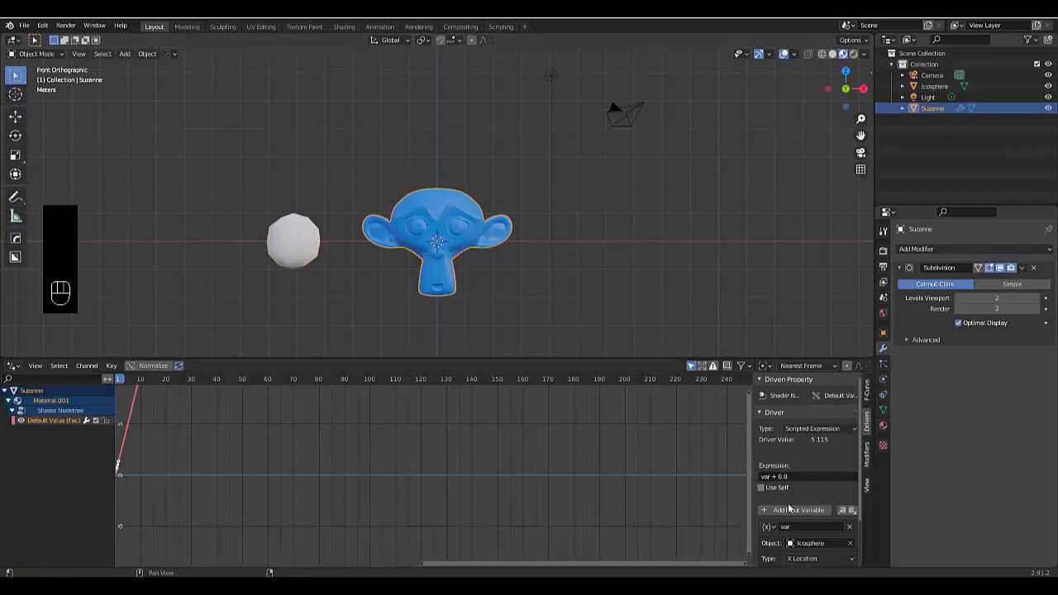
# Step: Change the driver variable's type to Average Scale, turning Suzanne cyan
pyautogui.scroll(-3)
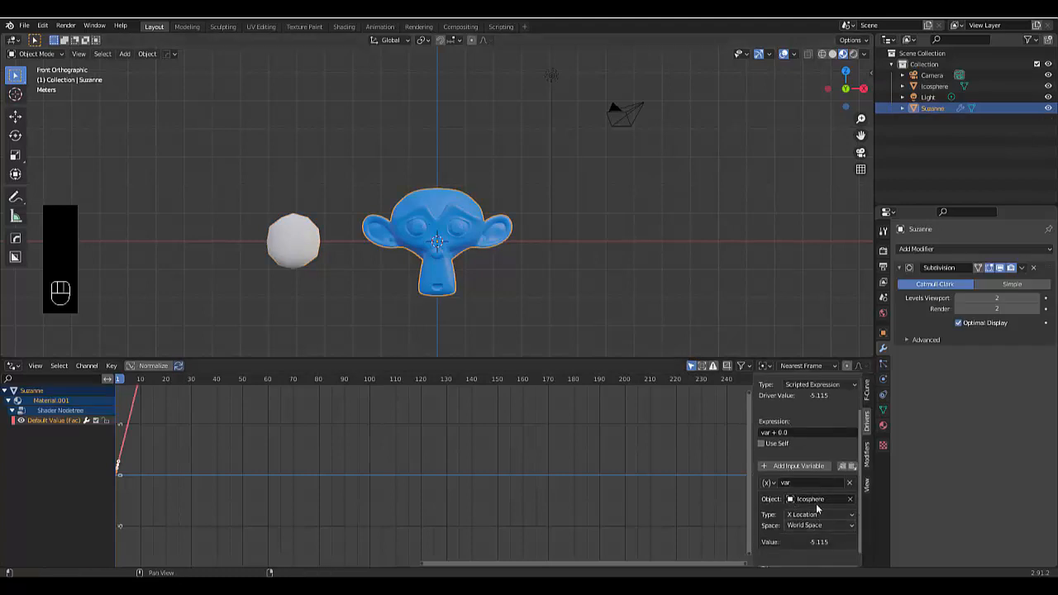
pyautogui.click(818, 514)
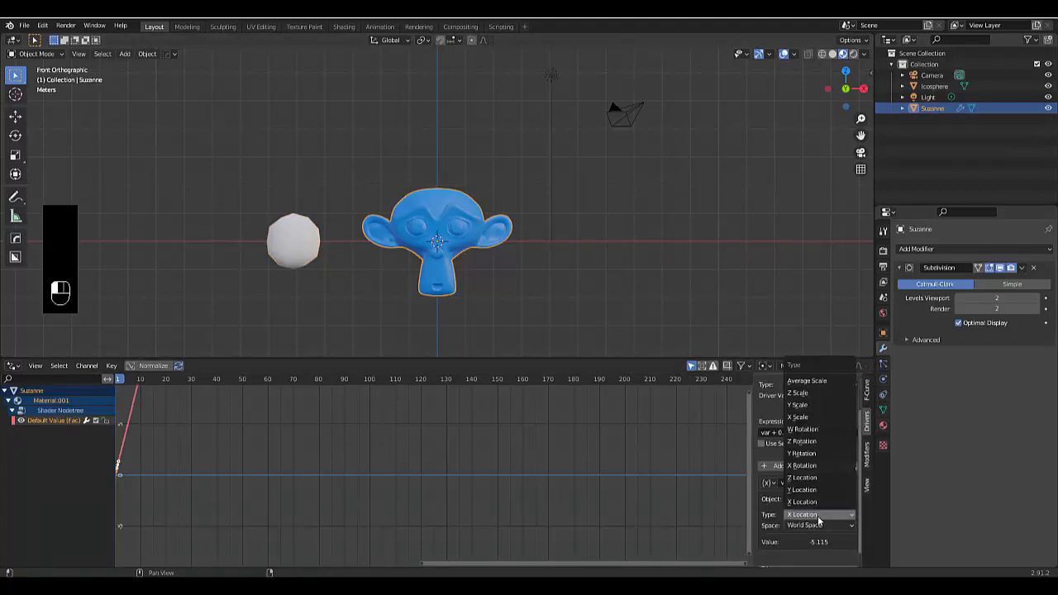
pyautogui.moveTo(818, 430)
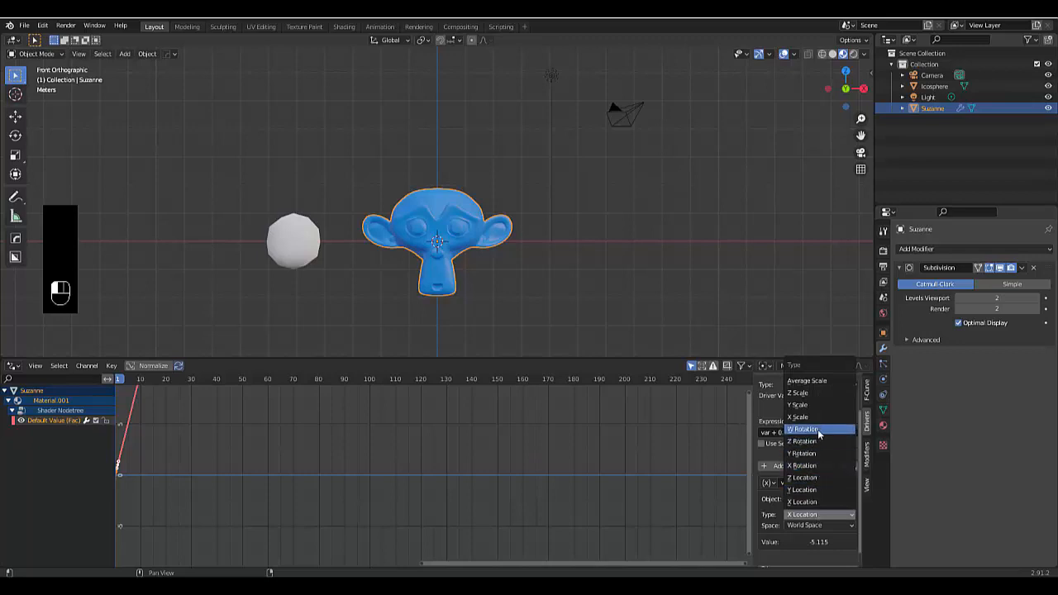
pyautogui.moveTo(819, 439)
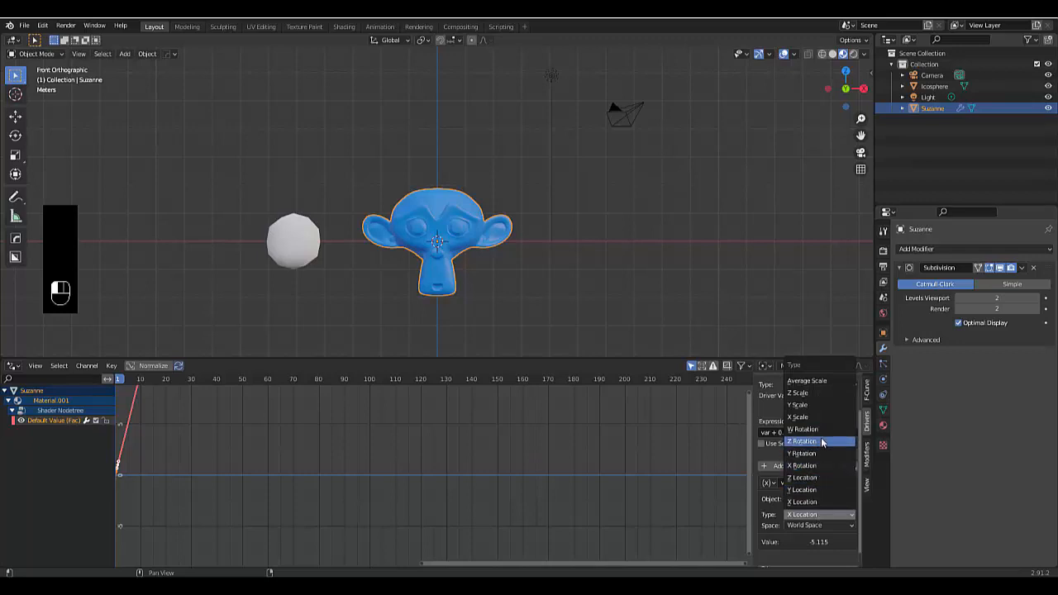
pyautogui.moveTo(818, 381)
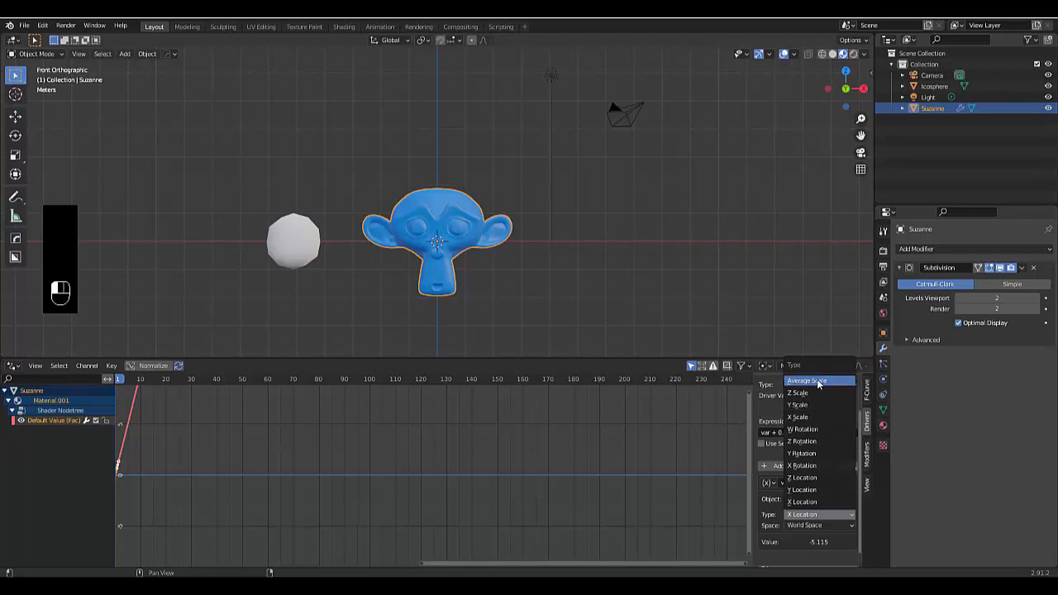
pyautogui.click(807, 380)
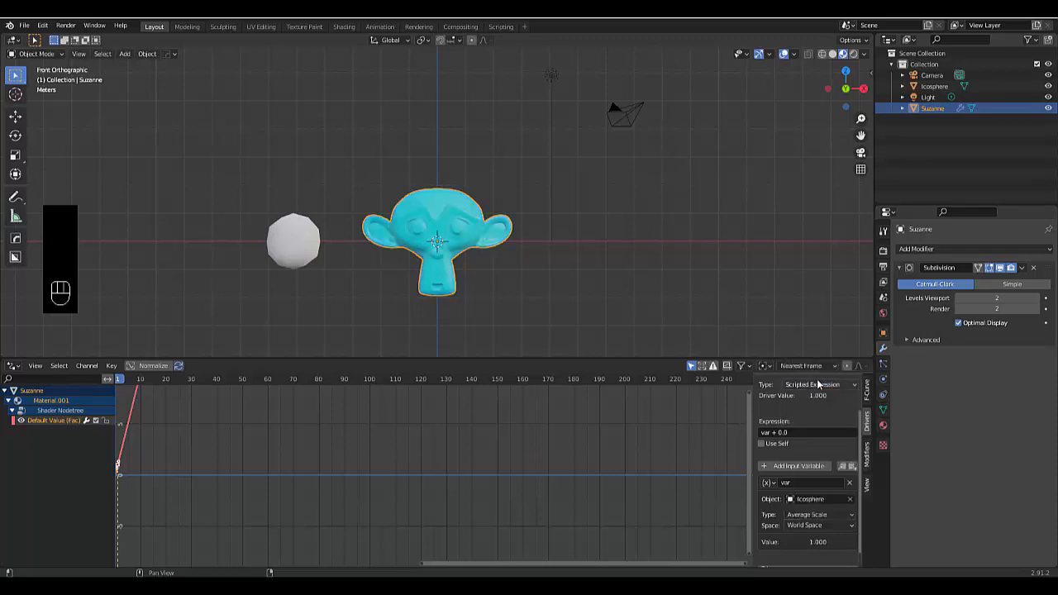
pyautogui.click(294, 241)
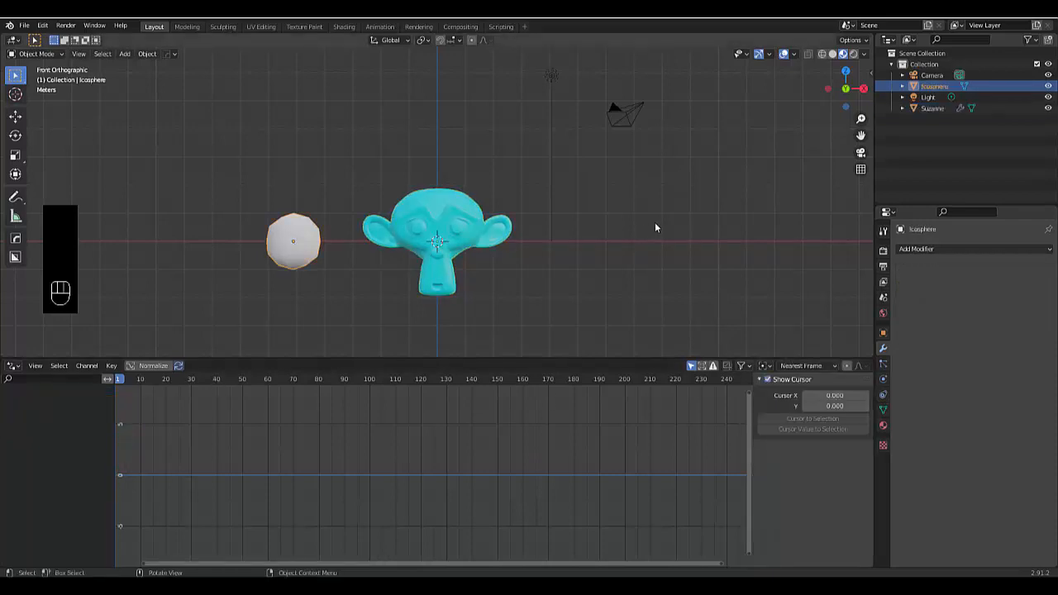
pyautogui.press('s')
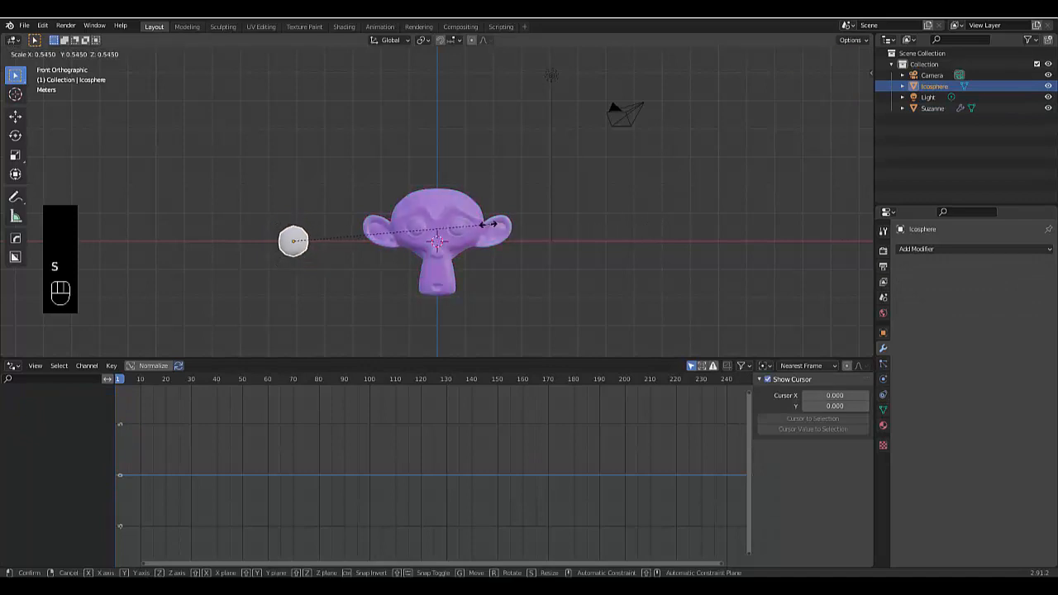
pyautogui.moveTo(294, 241)
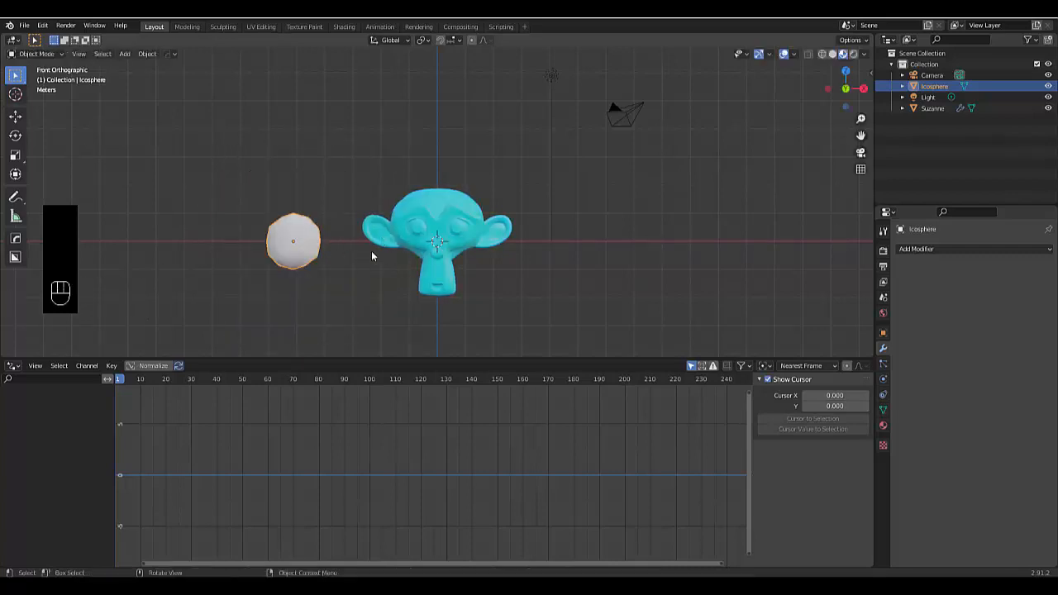
pyautogui.moveTo(471, 304)
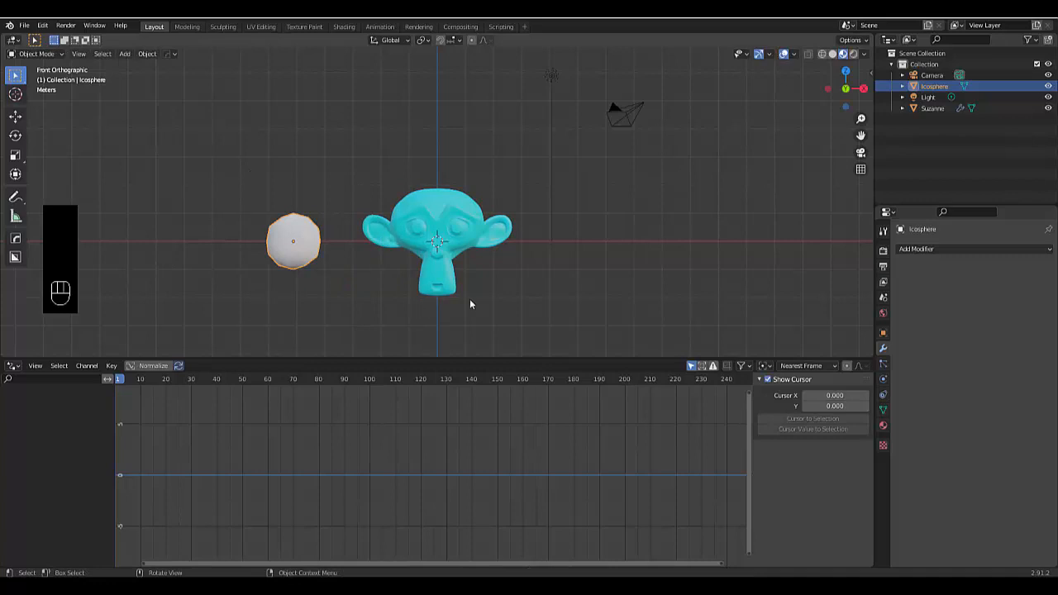
pyautogui.press('s')
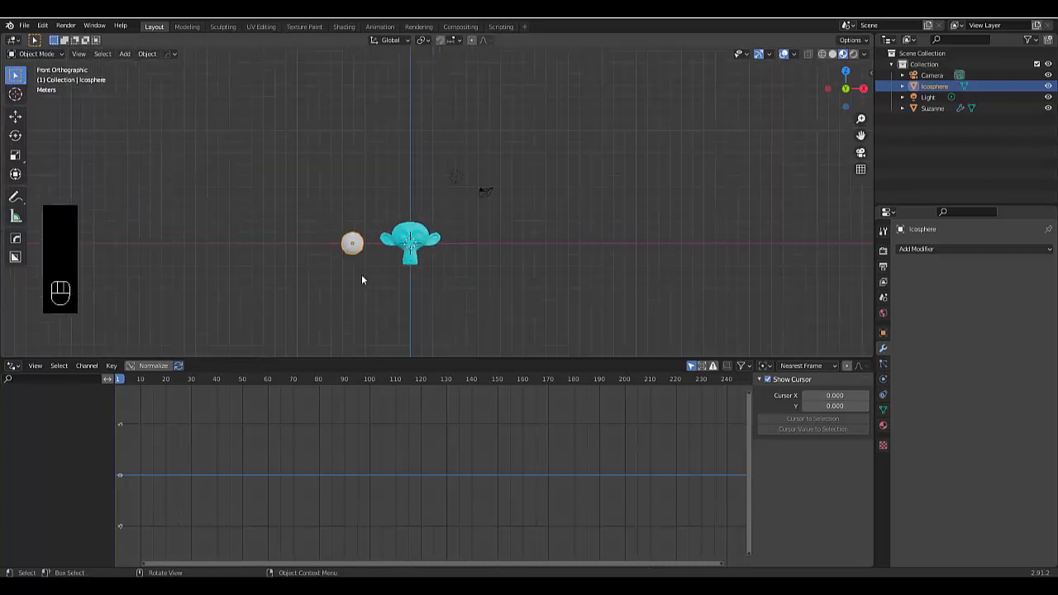
# Step: Slide the icosphere left and scale it up to several times its size, then reselect Suzanne
pyautogui.press('g')
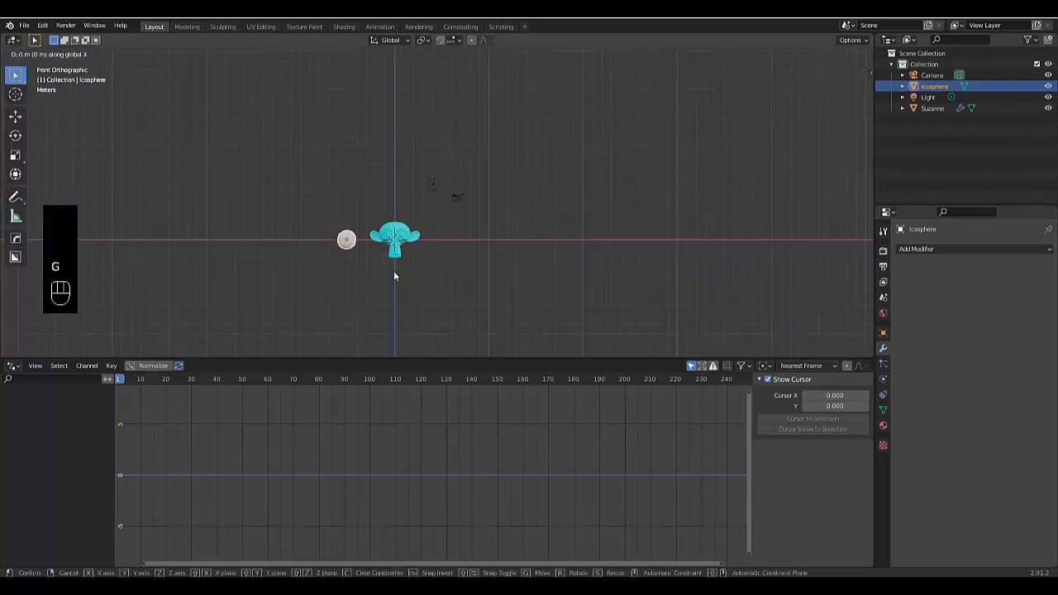
pyautogui.press('s')
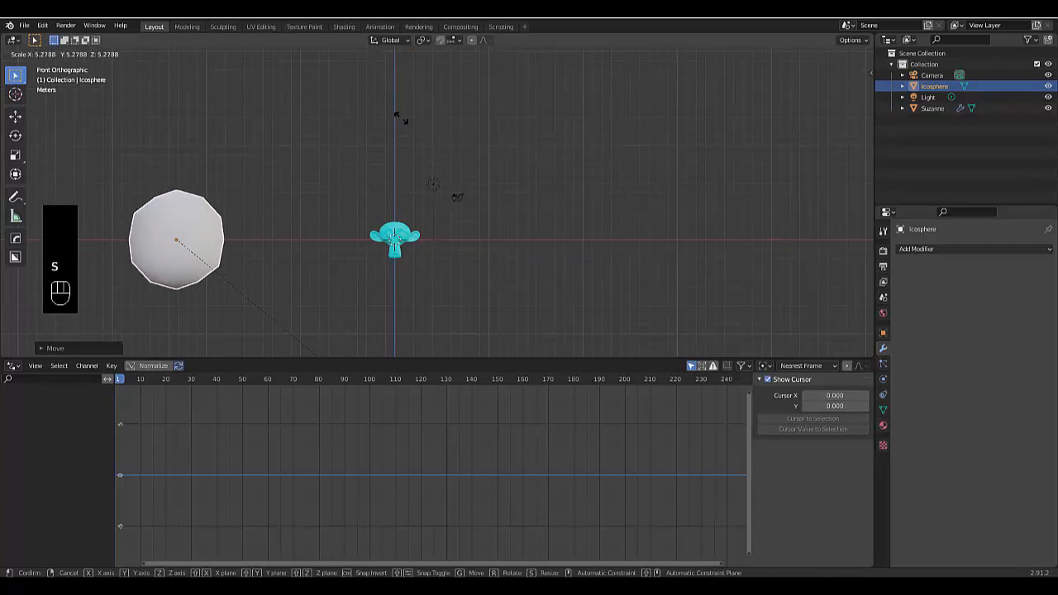
pyautogui.click(147, 235)
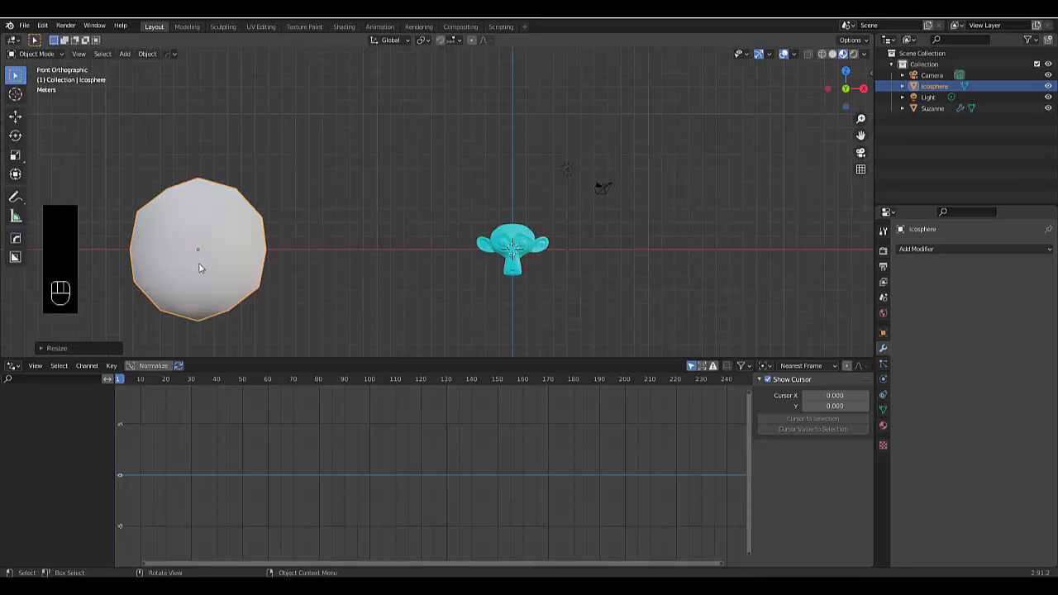
pyautogui.press('ctrl')
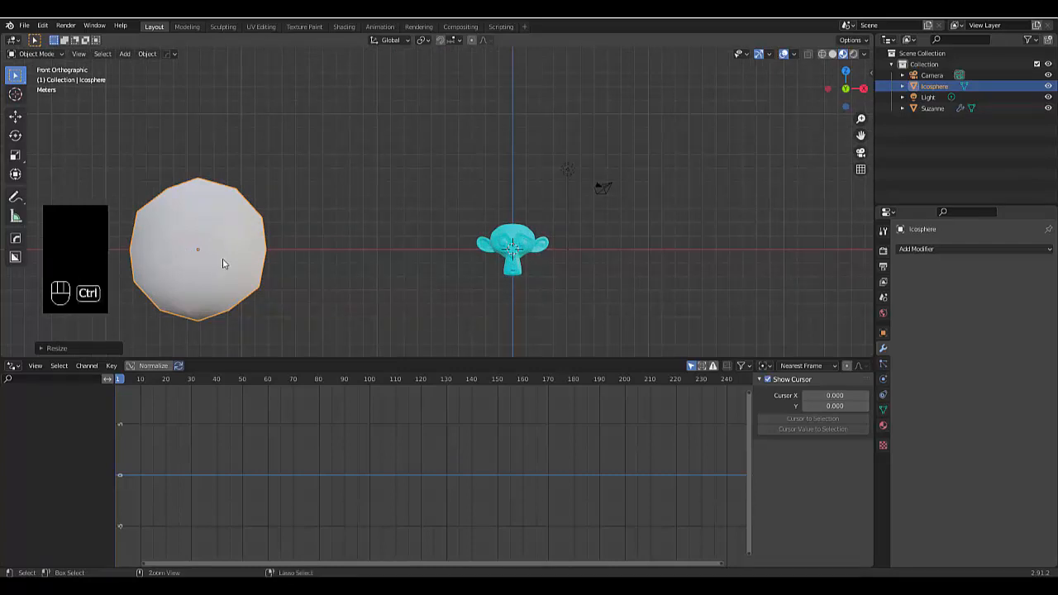
pyautogui.press('ctrl+a')
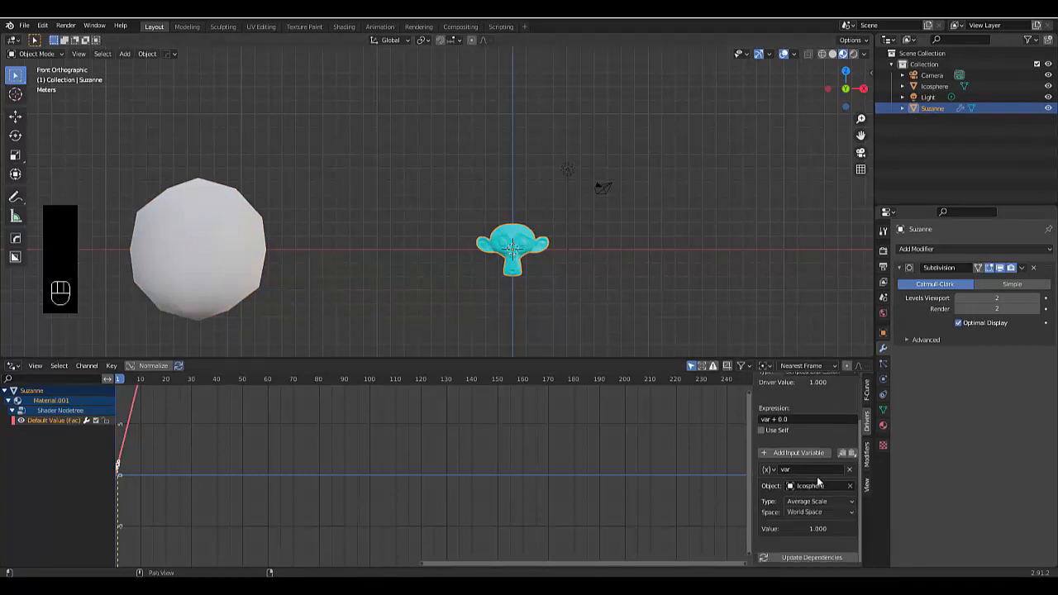
pyautogui.moveTo(202, 265)
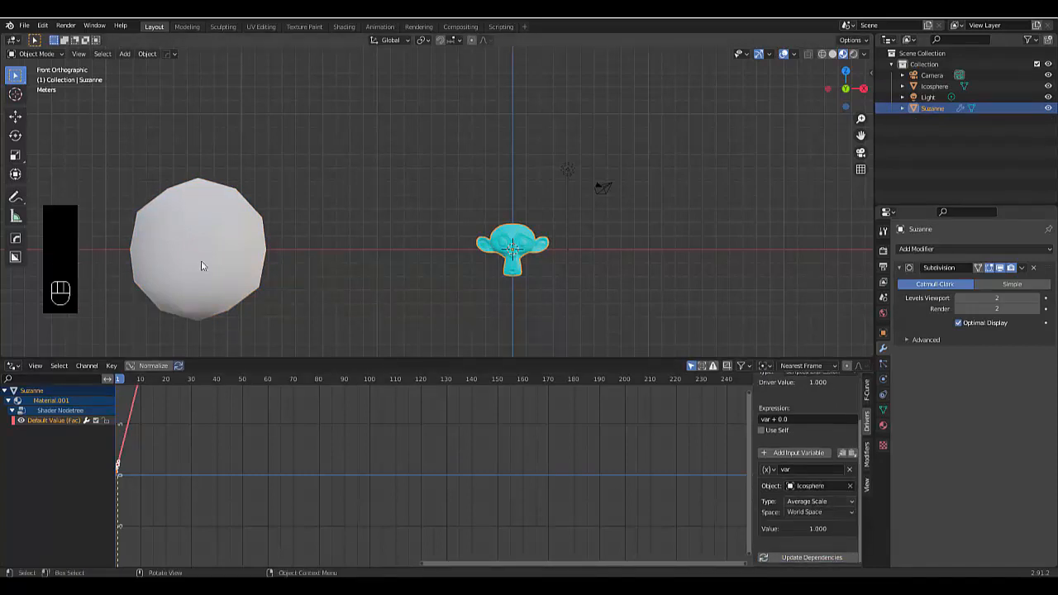
# Step: Scale the icosphere down somewhat so Suzanne's ramp colour shifts from cyan to pale blue
pyautogui.press('s')
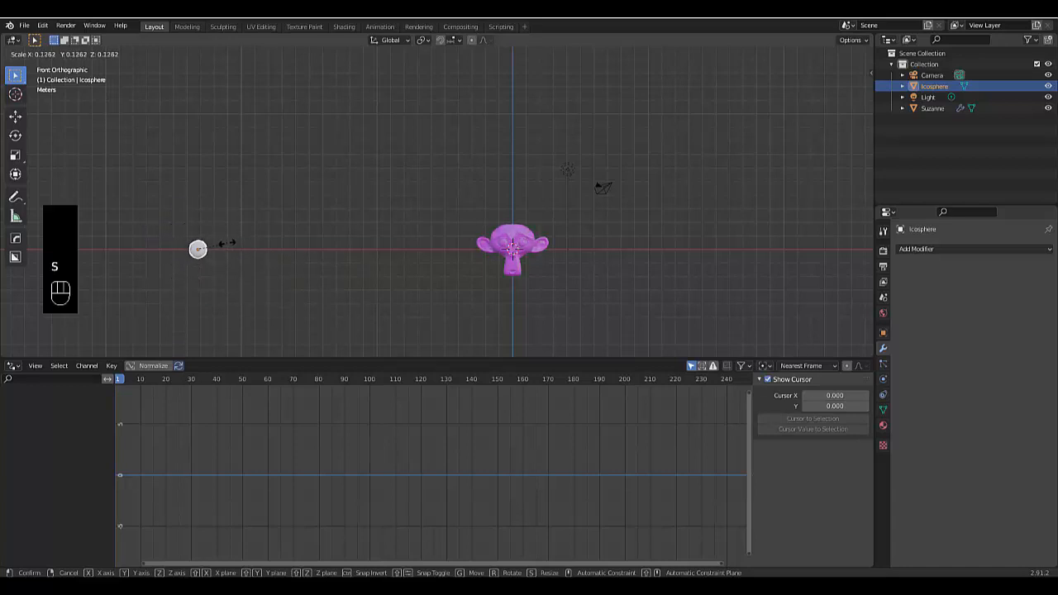
pyautogui.moveTo(197, 244)
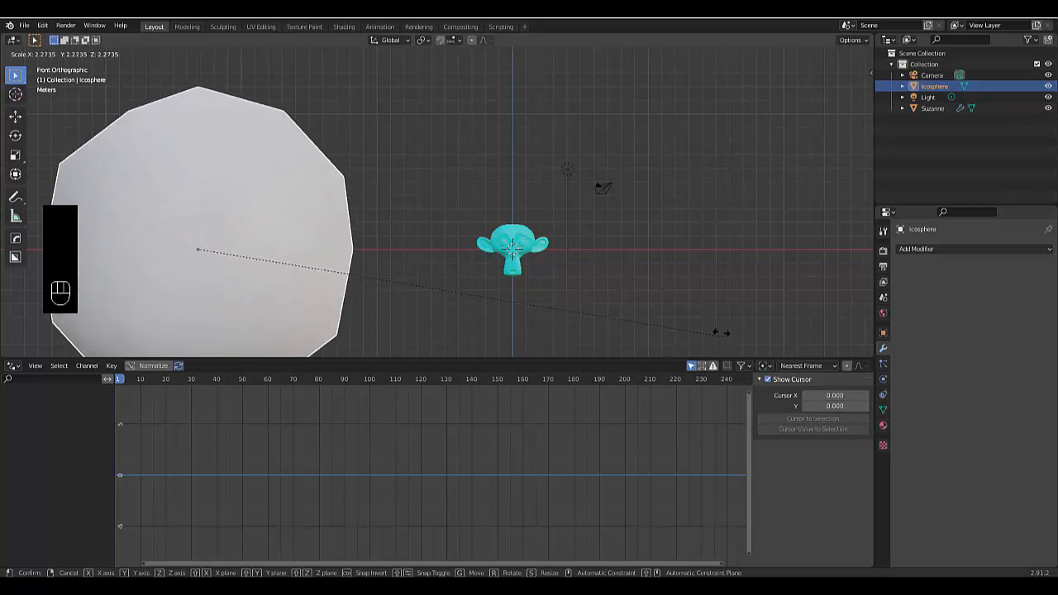
pyautogui.moveTo(297, 267)
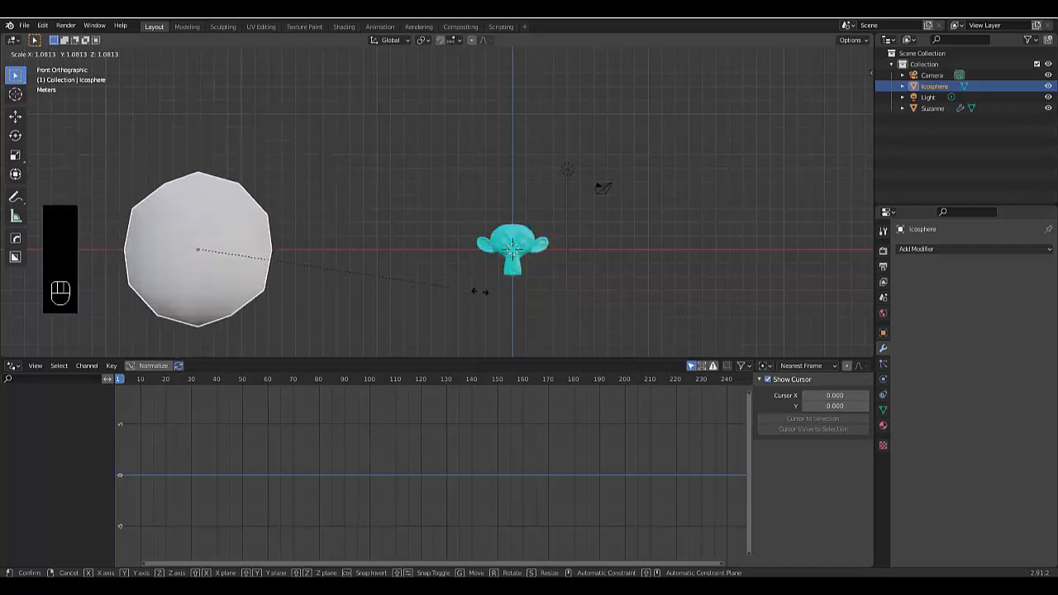
pyautogui.click(350, 278)
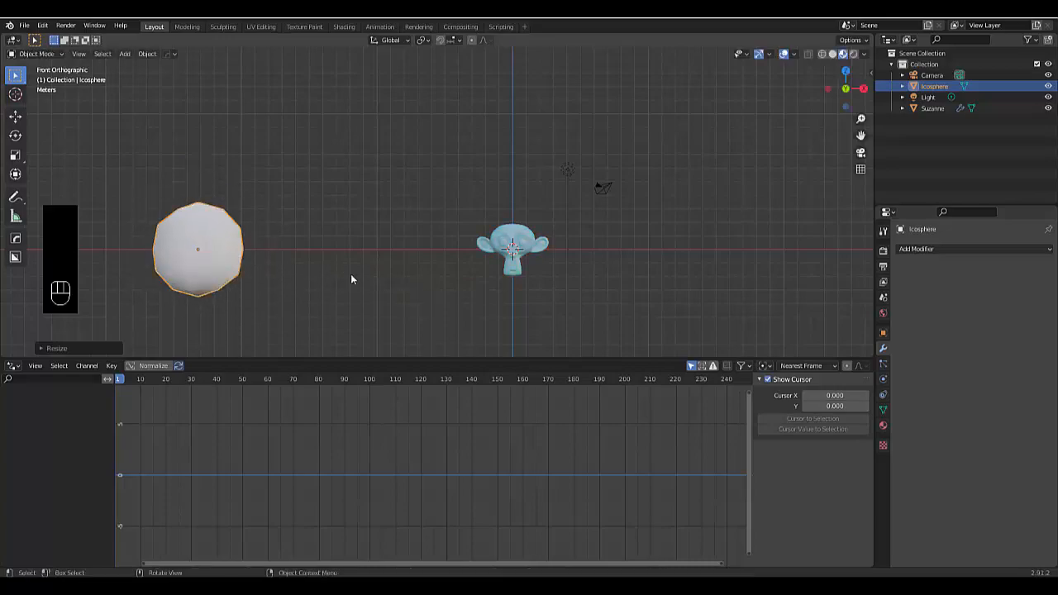